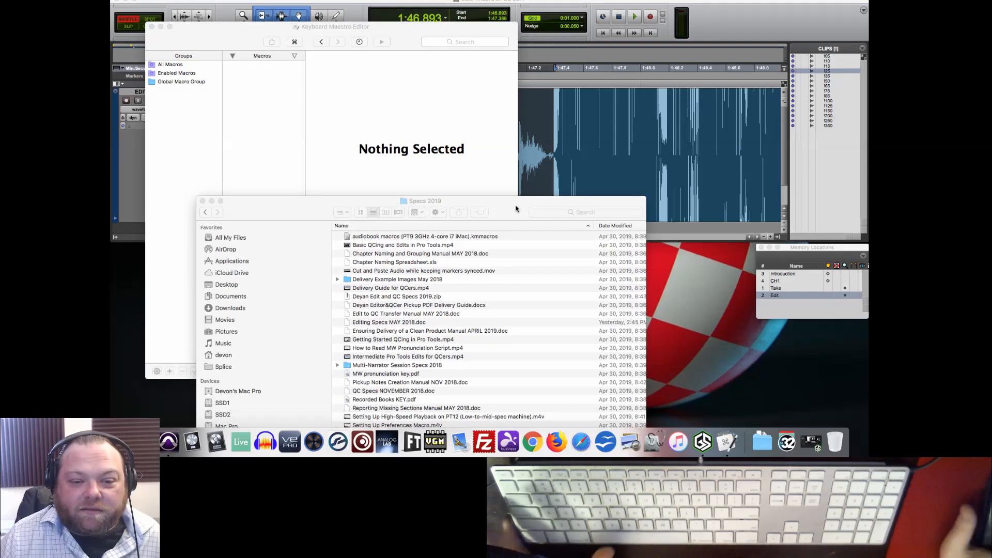
{"action": "mouse_move", "coordinate": [512, 208]}
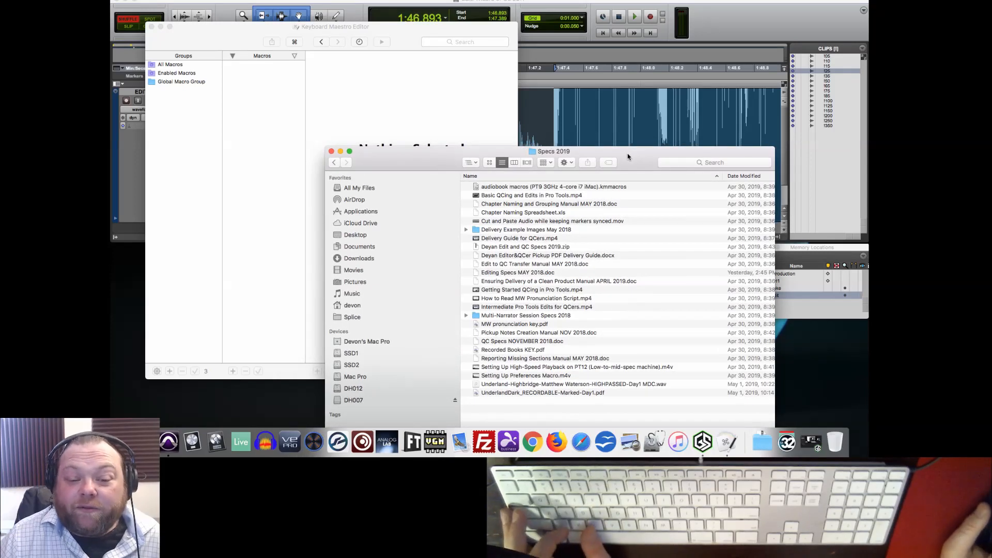
{"action": "mouse_move", "coordinate": [639, 180]}
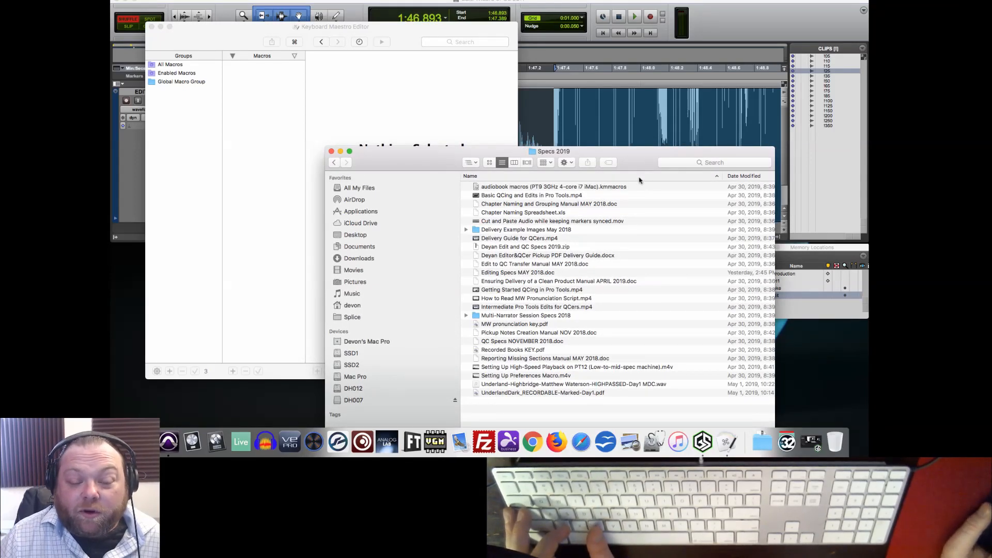
Step: Bring the Pro Tools Edit window in front of the Specs 2019 Finder window
{"action": "left_click", "coordinate": [552, 206]}
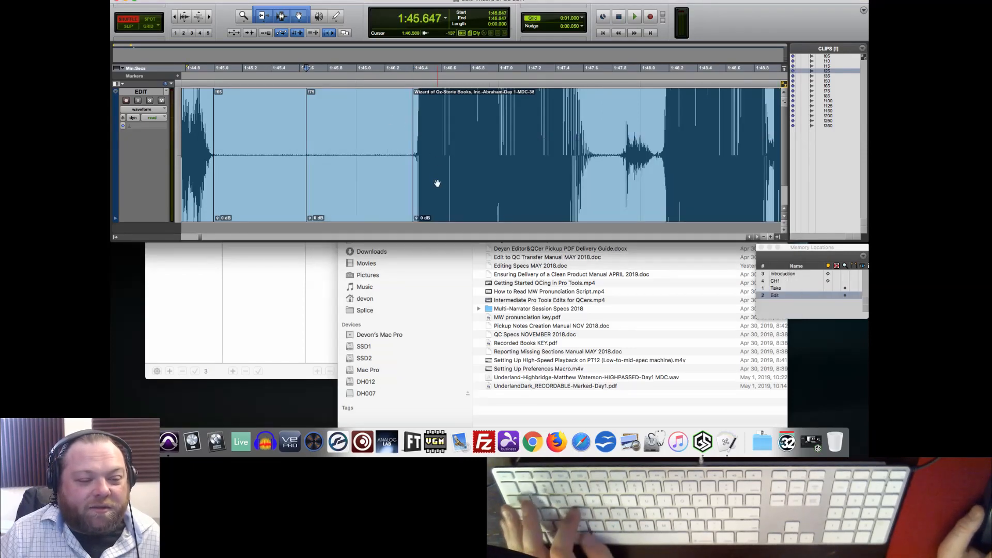
Step: Switch from the Pro Tools session to the Keyboard Maestro Editor
{"action": "left_click", "coordinate": [633, 15]}
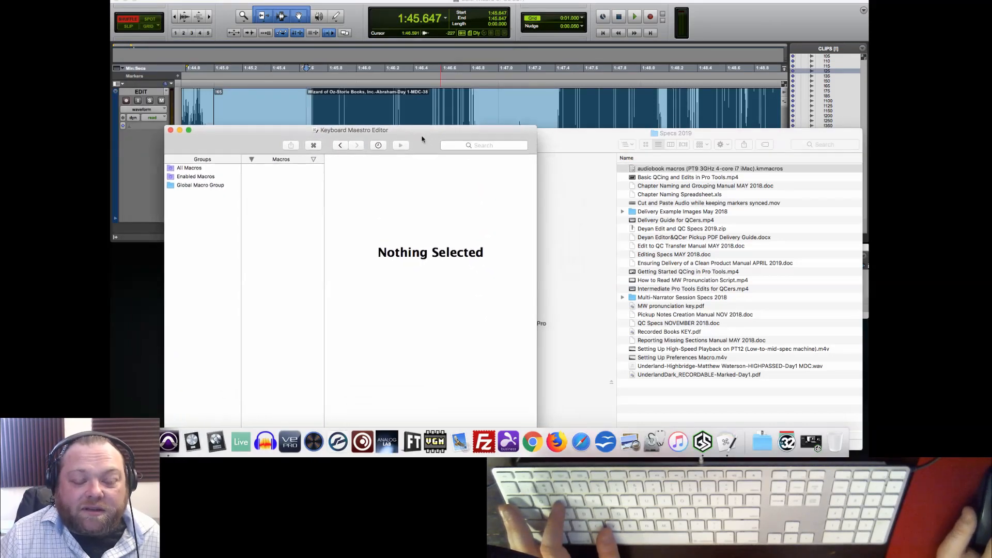
{"action": "mouse_move", "coordinate": [780, 141]}
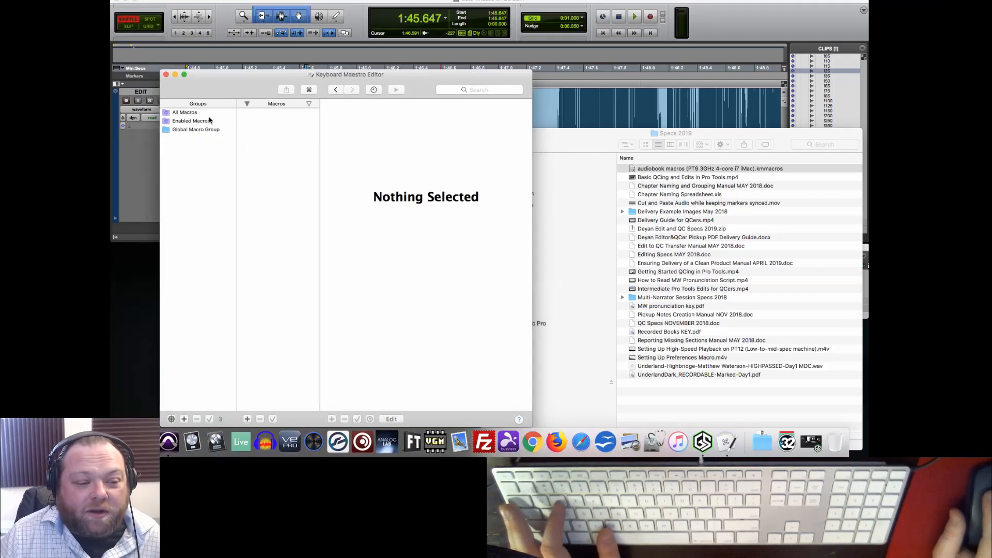
Step: Review the Enabled Macros and Global Macro Group, then bring the Specs 2019 folder forward
{"action": "left_click", "coordinate": [195, 129]}
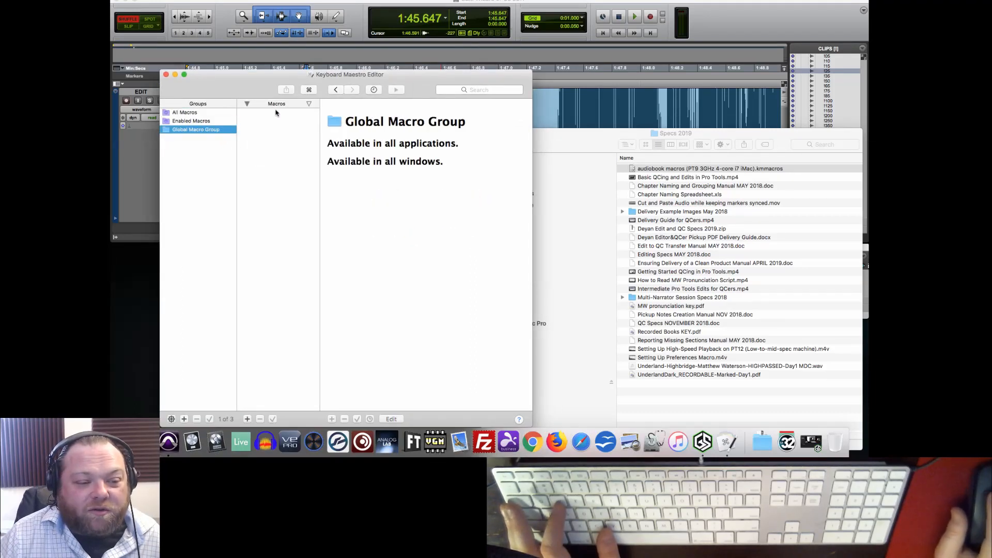
{"action": "left_click", "coordinate": [191, 120]}
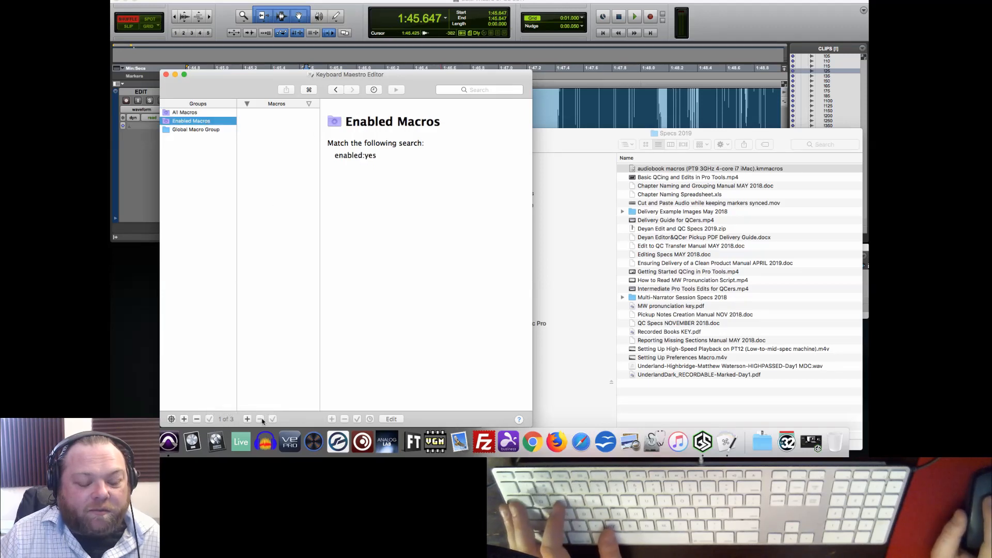
{"action": "left_click", "coordinate": [196, 129]}
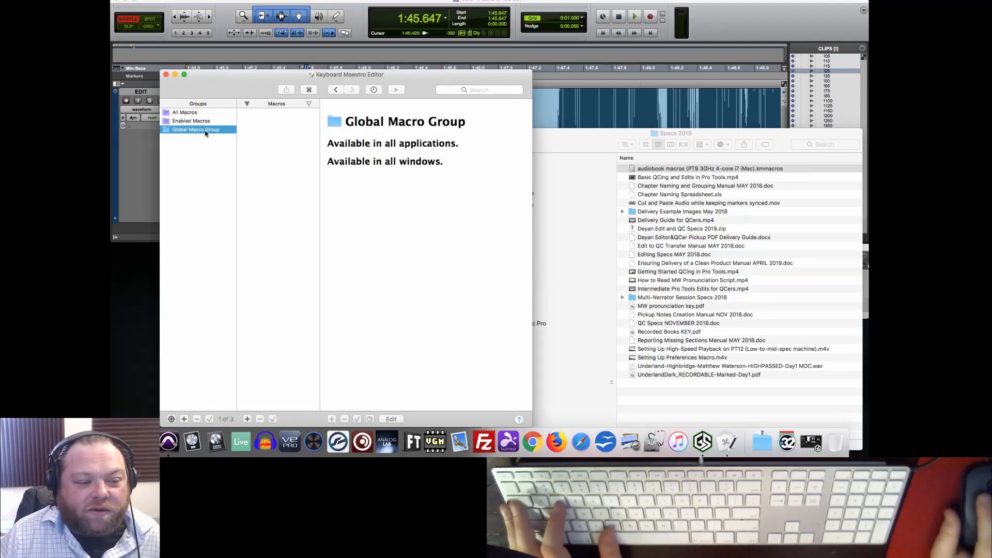
{"action": "left_click_drag", "start_coordinate": [347, 74], "coordinate": [370, 76]}
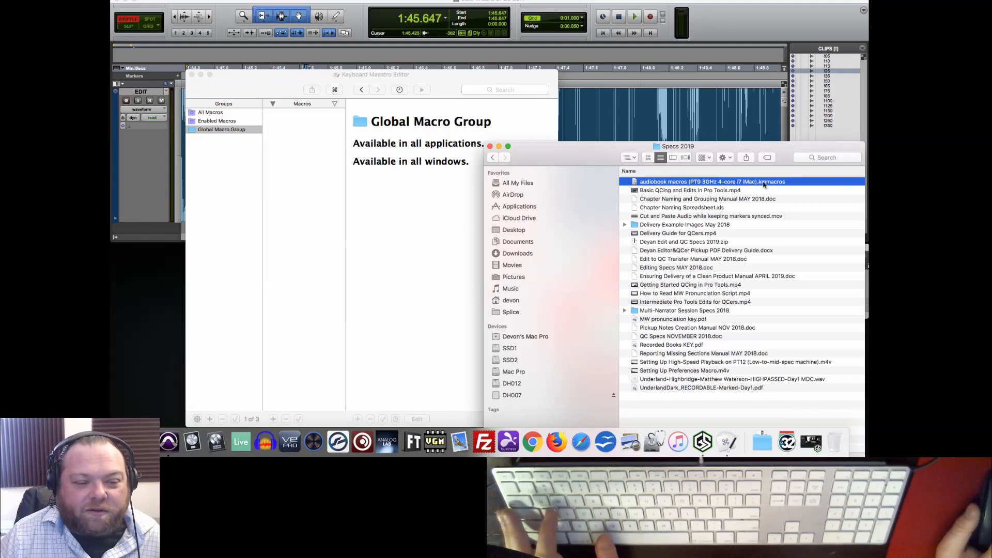
Step: Import the audiobook .kmmacros file as a Pro Tools group of seven macros and show its settings
{"action": "left_click", "coordinate": [208, 138]}
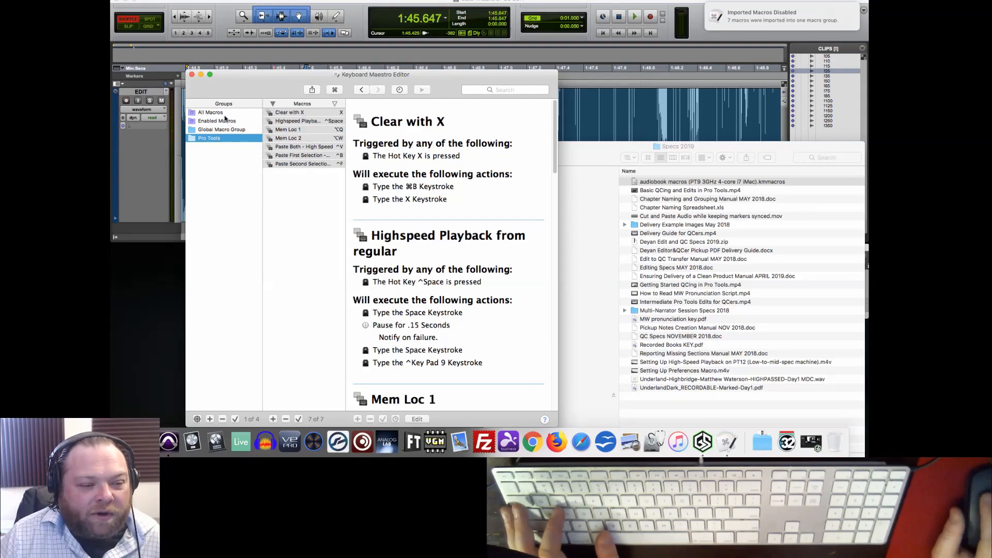
{"action": "left_click", "coordinate": [209, 138]}
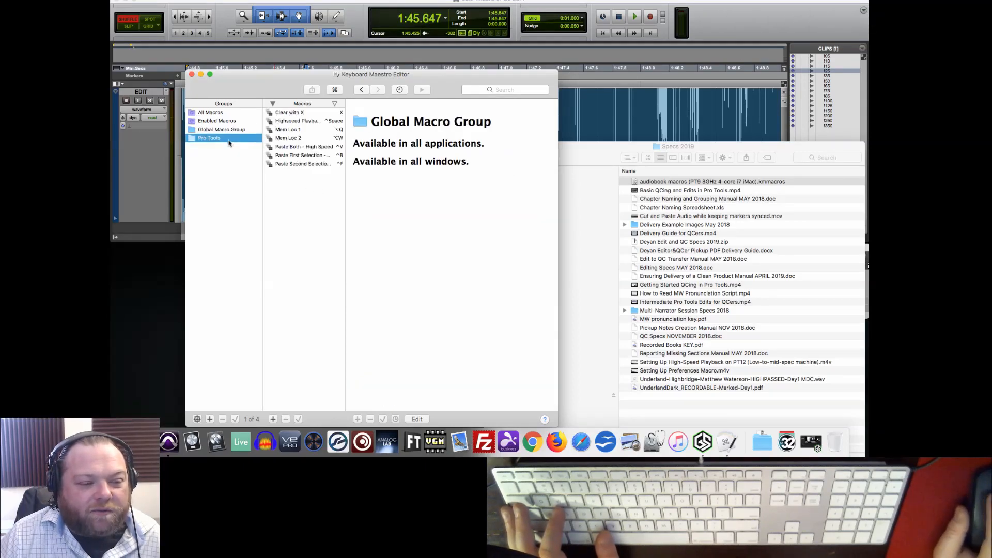
{"action": "left_click", "coordinate": [208, 138]}
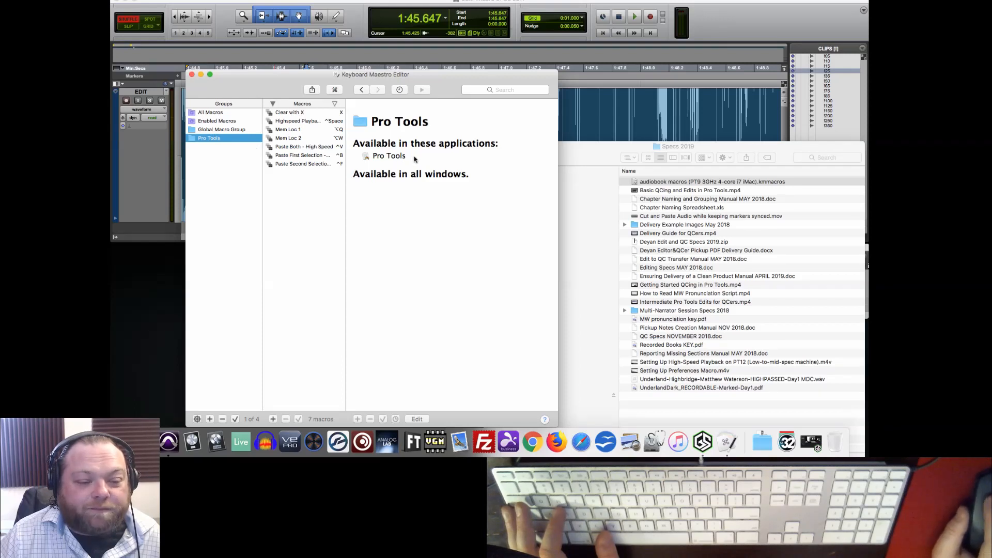
{"action": "mouse_move", "coordinate": [421, 360]}
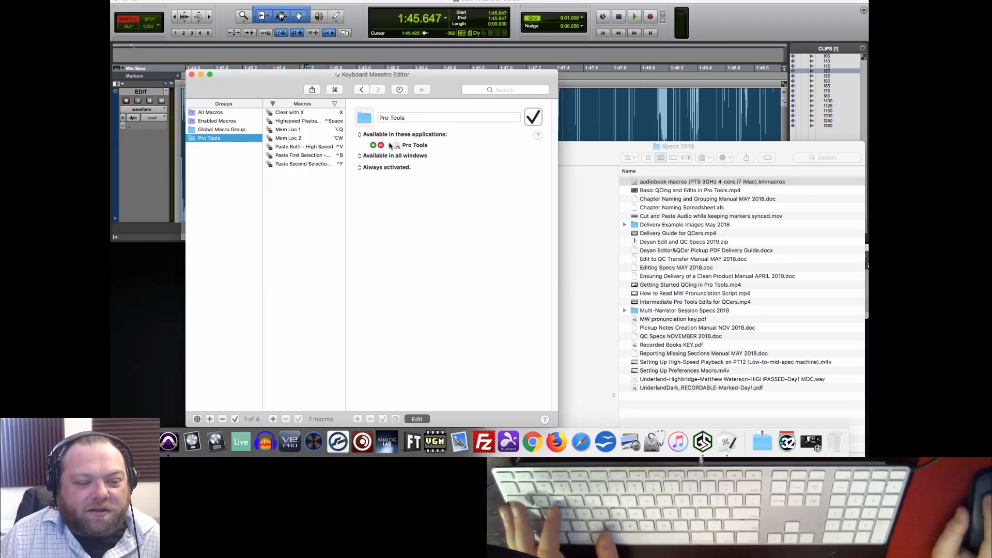
{"action": "mouse_move", "coordinate": [415, 321]}
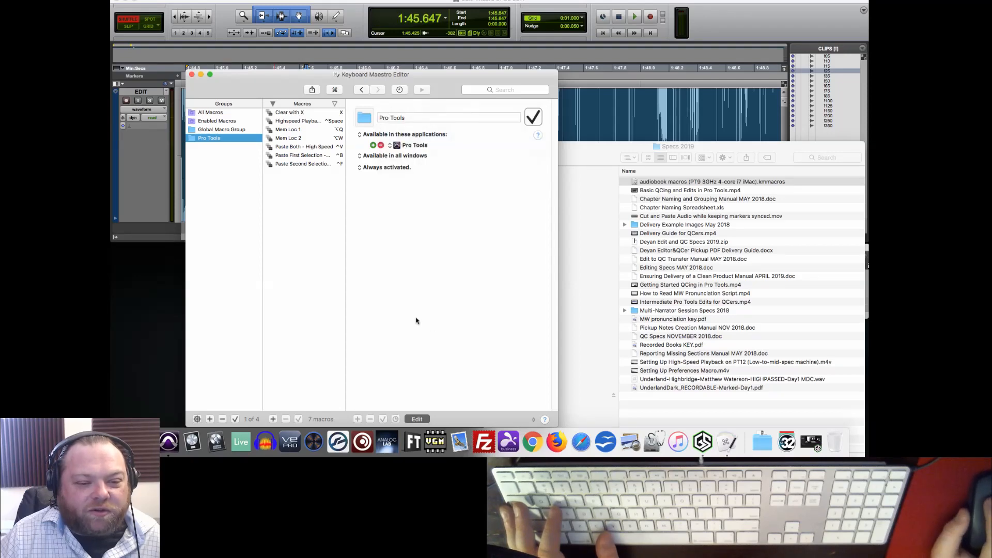
{"action": "mouse_move", "coordinate": [524, 4]}
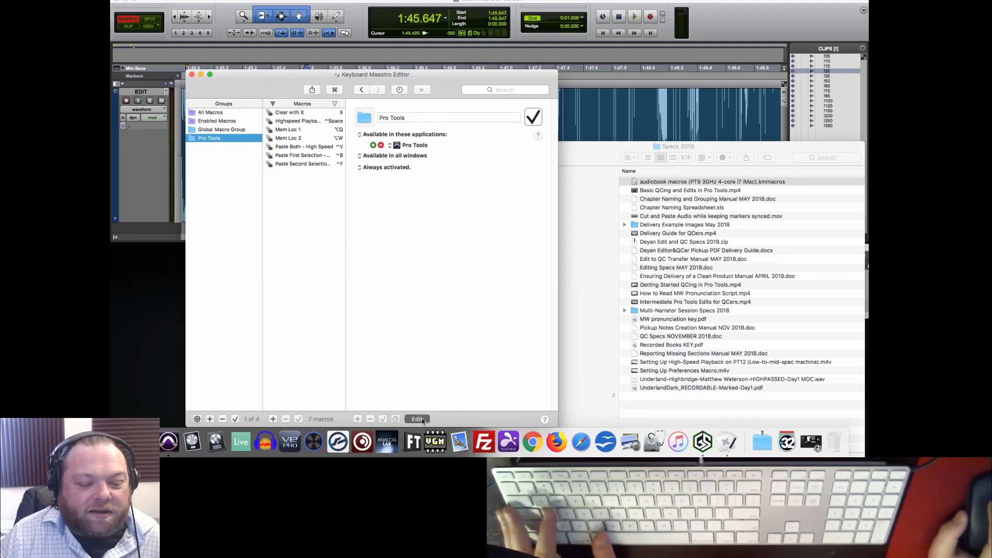
Step: View the Clear with X macro's X hot key trigger and ⌘8-then-X keystroke actions
{"action": "left_click", "coordinate": [289, 112]}
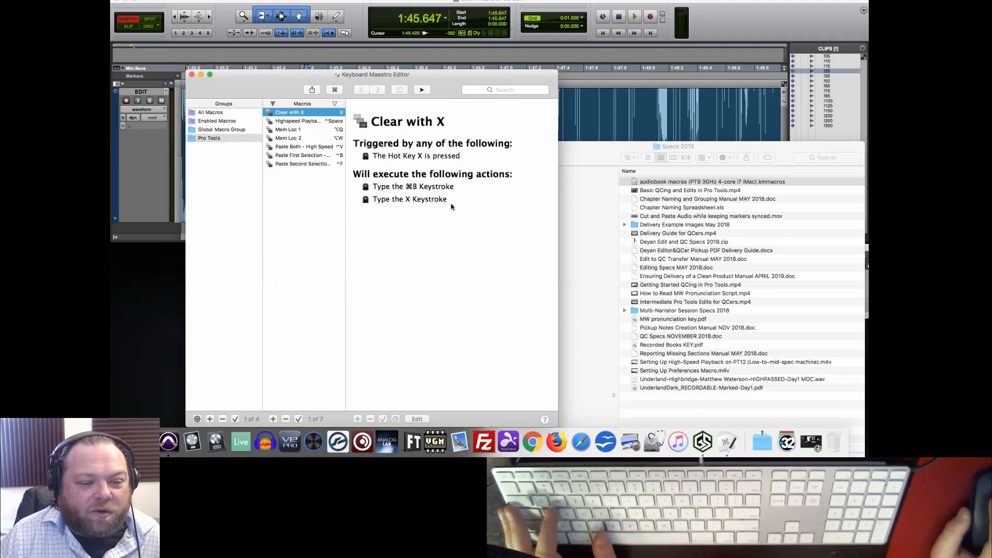
{"action": "mouse_move", "coordinate": [405, 192]}
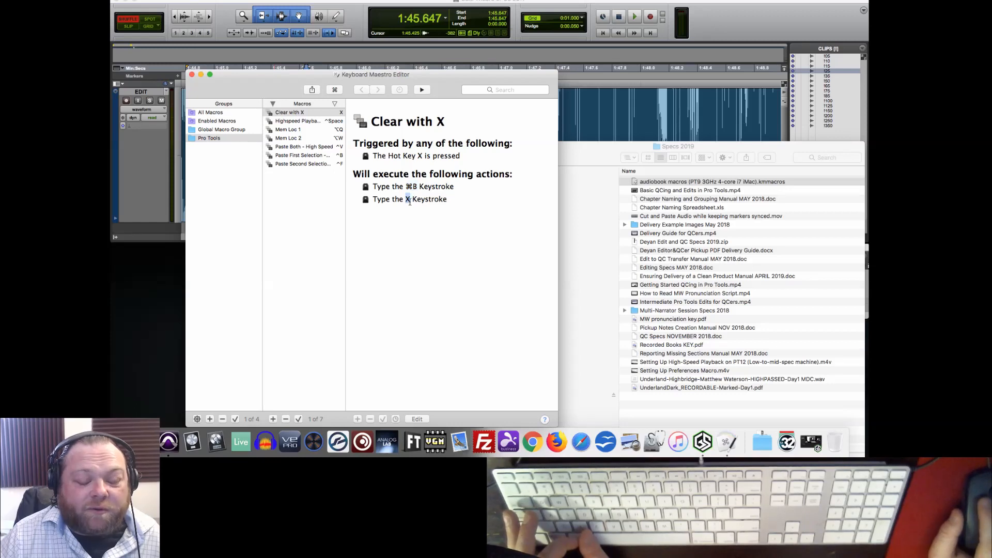
{"action": "mouse_move", "coordinate": [328, 232]}
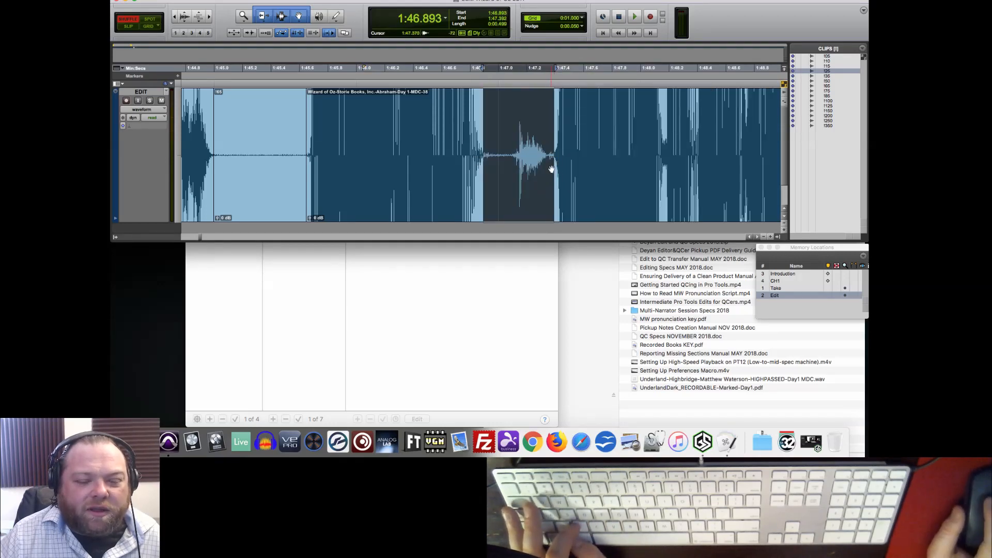
{"action": "mouse_move", "coordinate": [630, 163]}
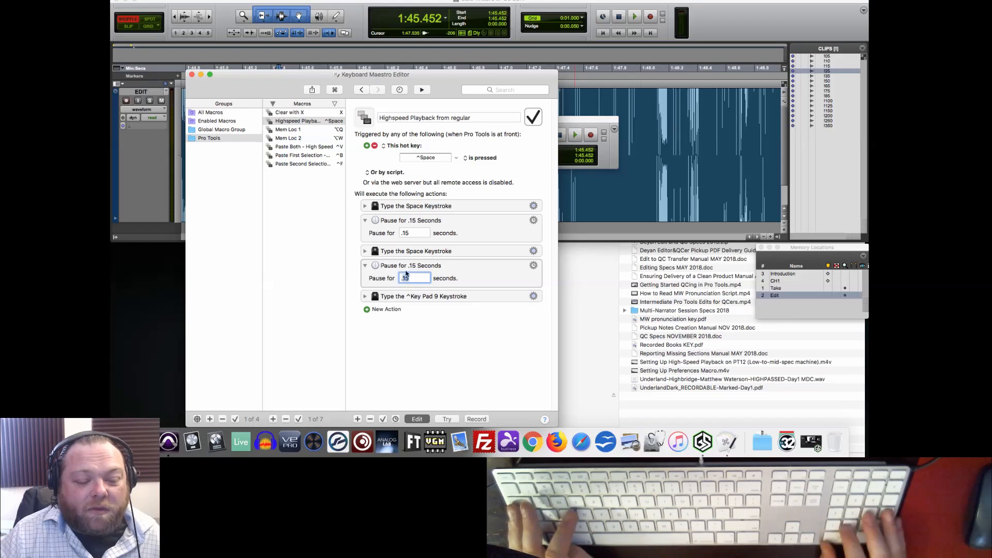
Step: Set Highspeed Playback's pause to .39 seconds between the Space keystrokes and Key Pad 9
{"action": "type", "text": "25"}
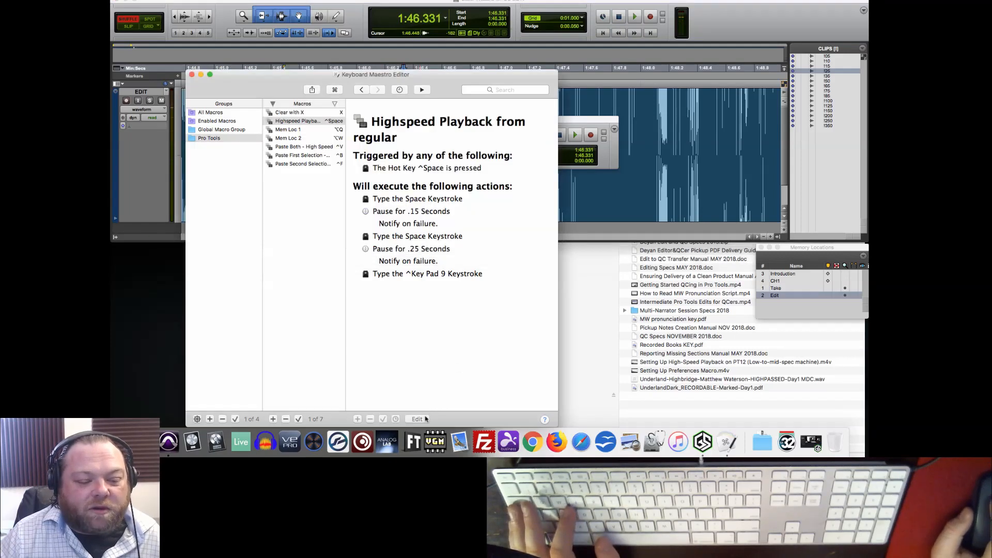
{"action": "left_click", "coordinate": [416, 418]}
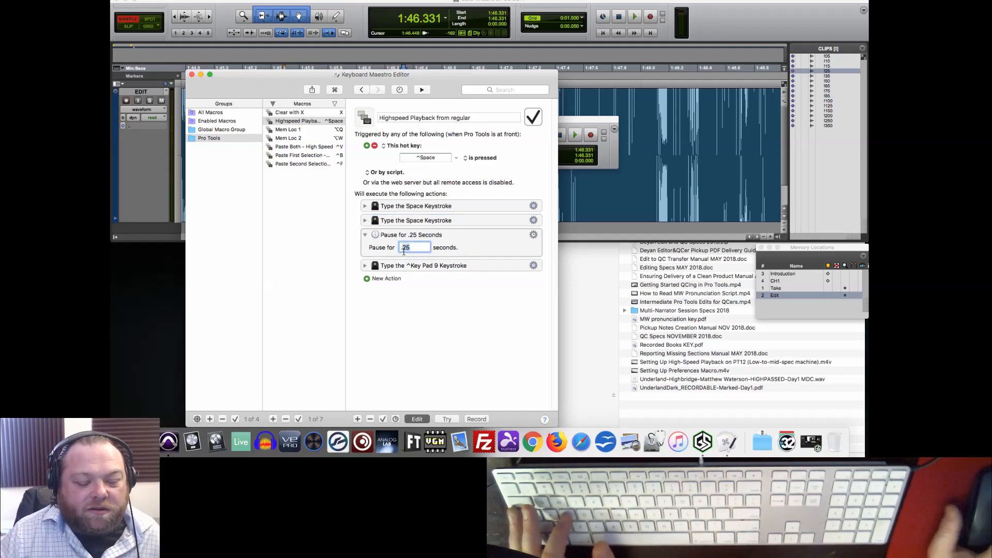
{"action": "left_click", "coordinate": [533, 117]}
{"action": "type", "text": ".3"}
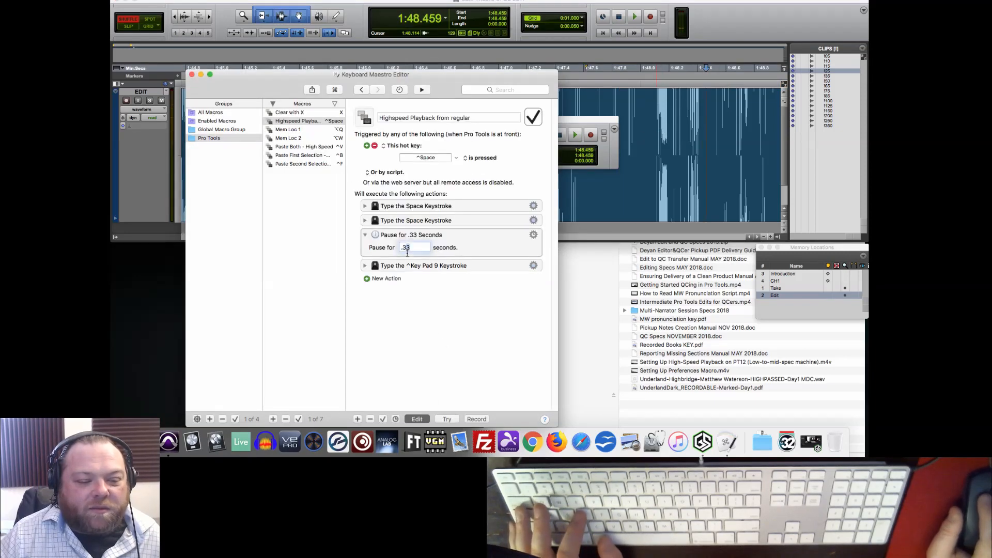
{"action": "type", "text": "37"}
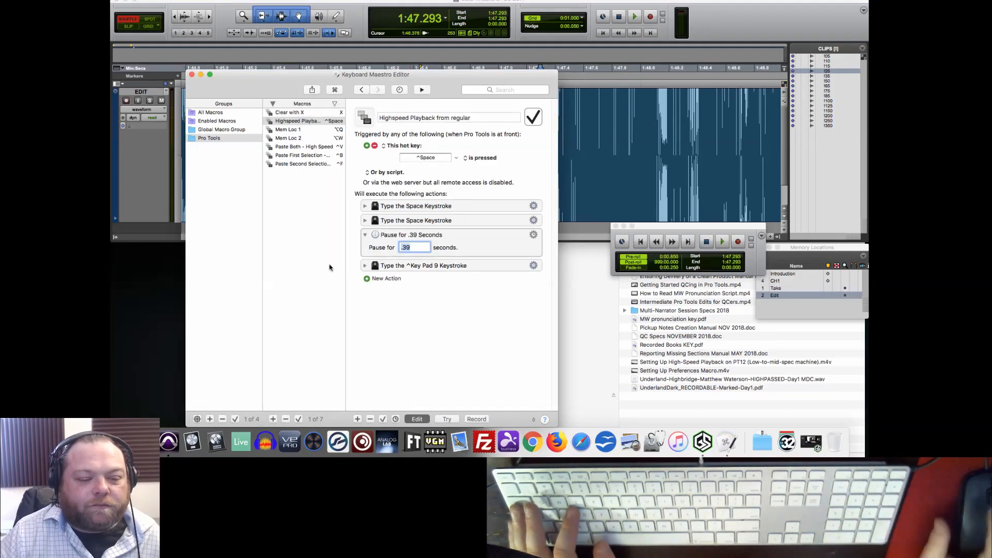
{"action": "key", "text": "space"}
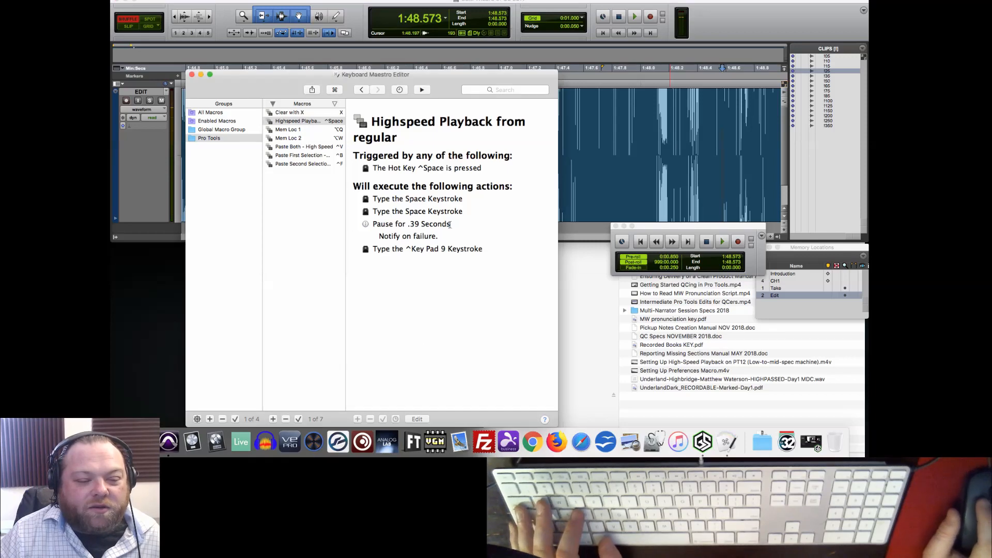
{"action": "mouse_move", "coordinate": [419, 419]}
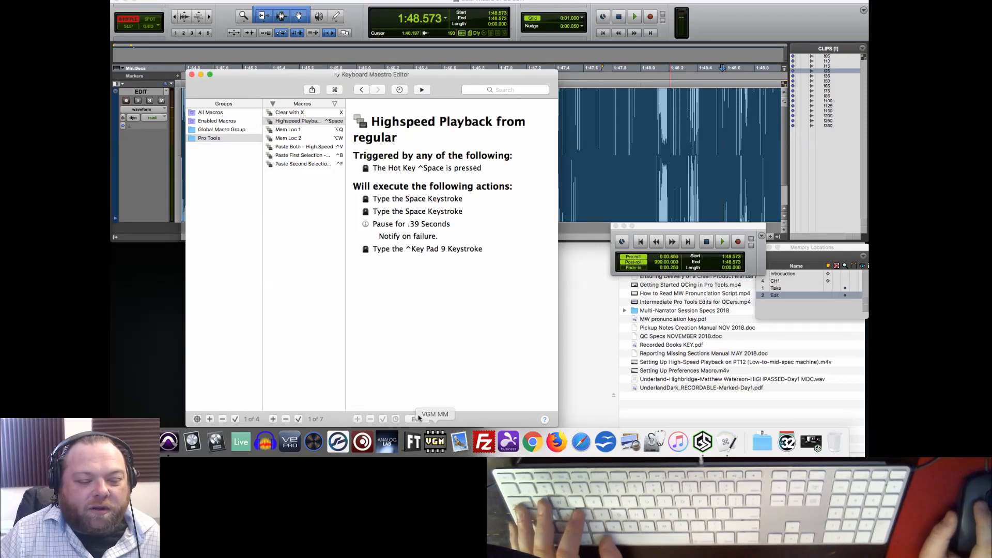
{"action": "left_click", "coordinate": [289, 130]}
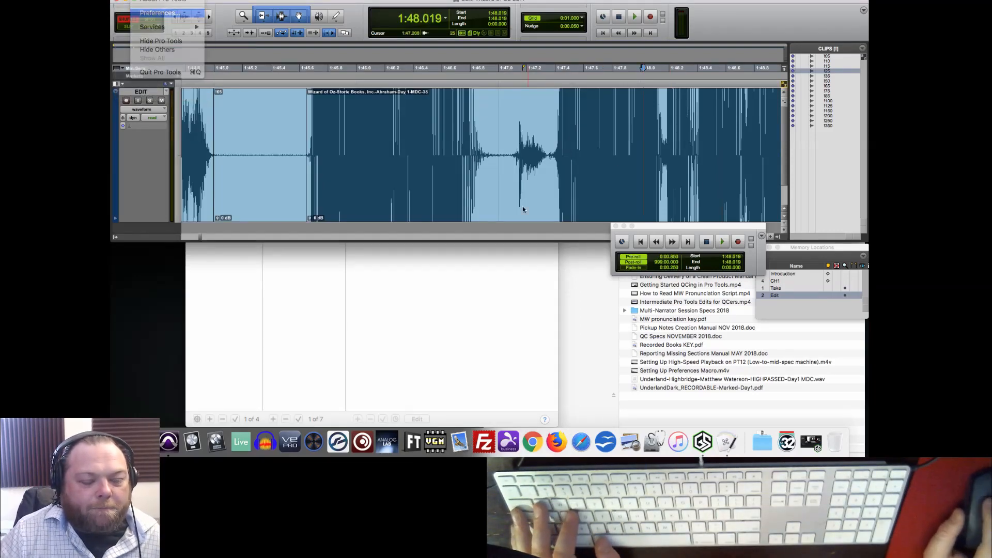
{"action": "left_click", "coordinate": [156, 13]}
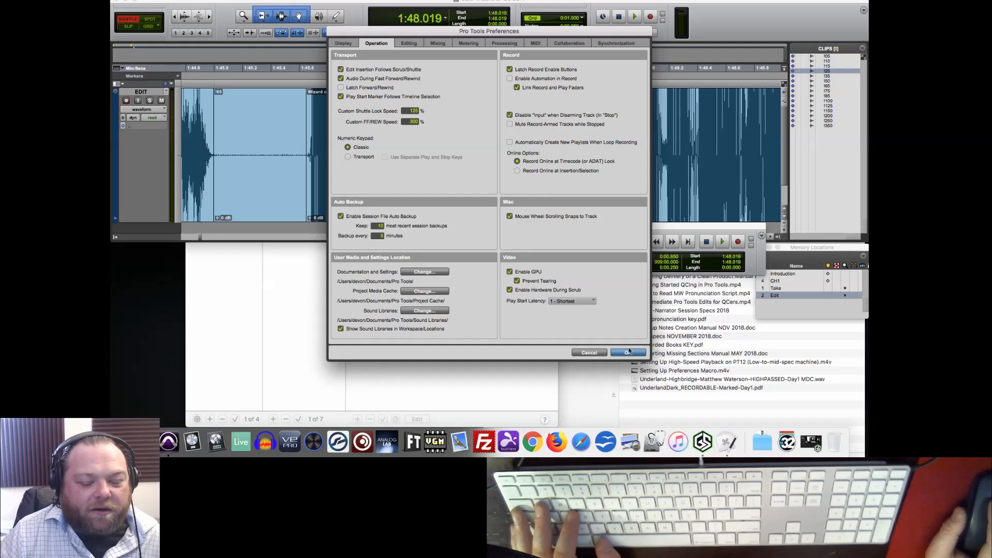
{"action": "left_click", "coordinate": [627, 352]}
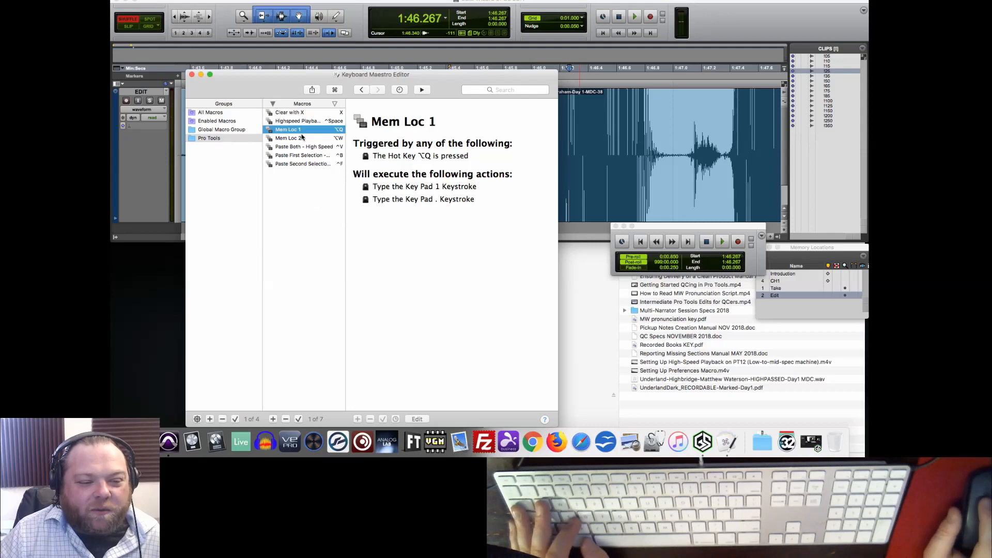
Step: Review the Mem Loc 1, Mem Loc 2 and Paste High Speed macros' action lists
{"action": "left_click", "coordinate": [288, 137]}
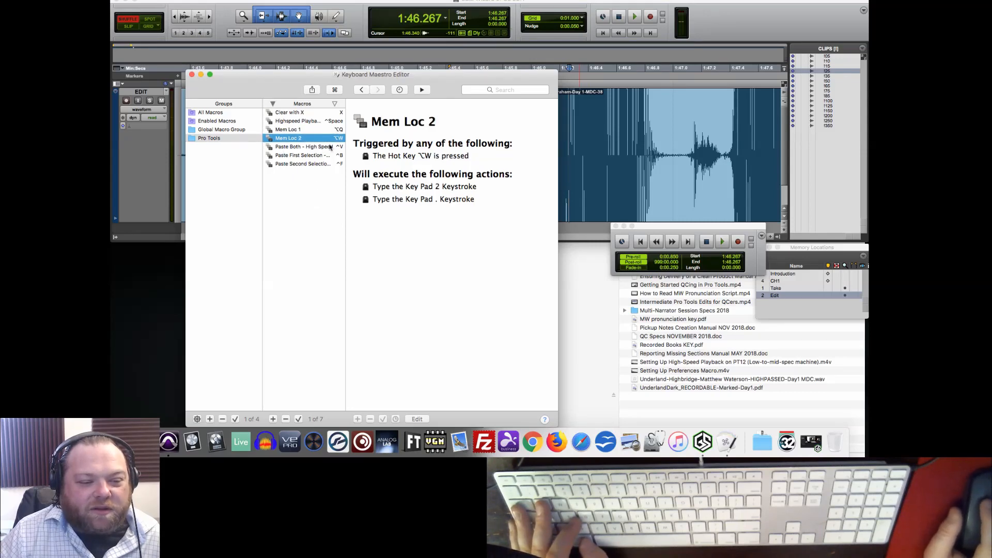
{"action": "left_click", "coordinate": [289, 129]}
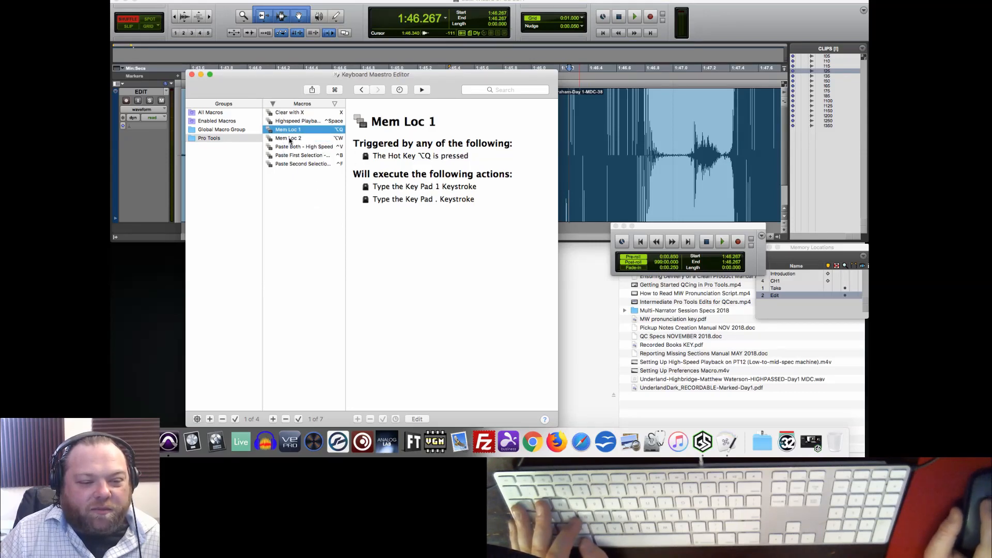
{"action": "left_click", "coordinate": [288, 137]}
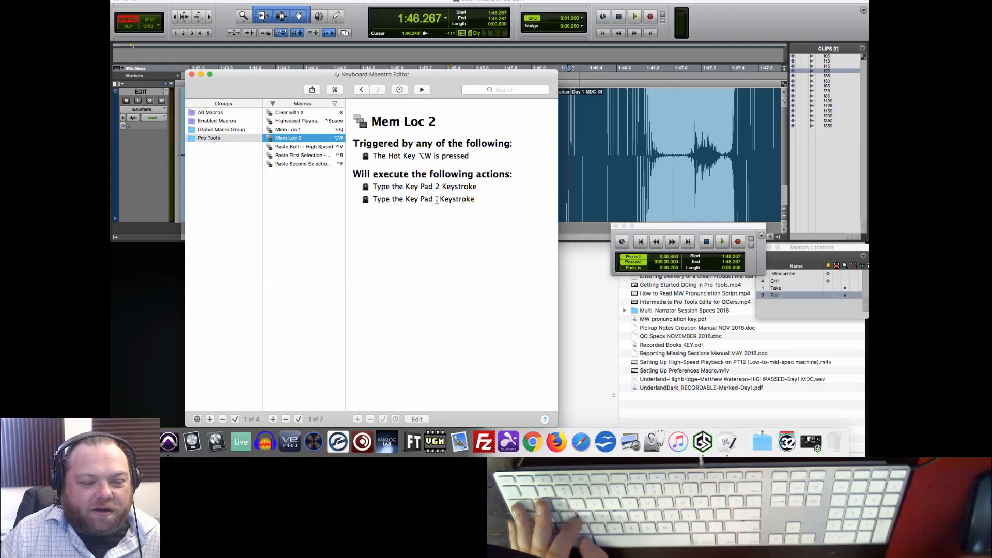
{"action": "left_click", "coordinate": [304, 146]}
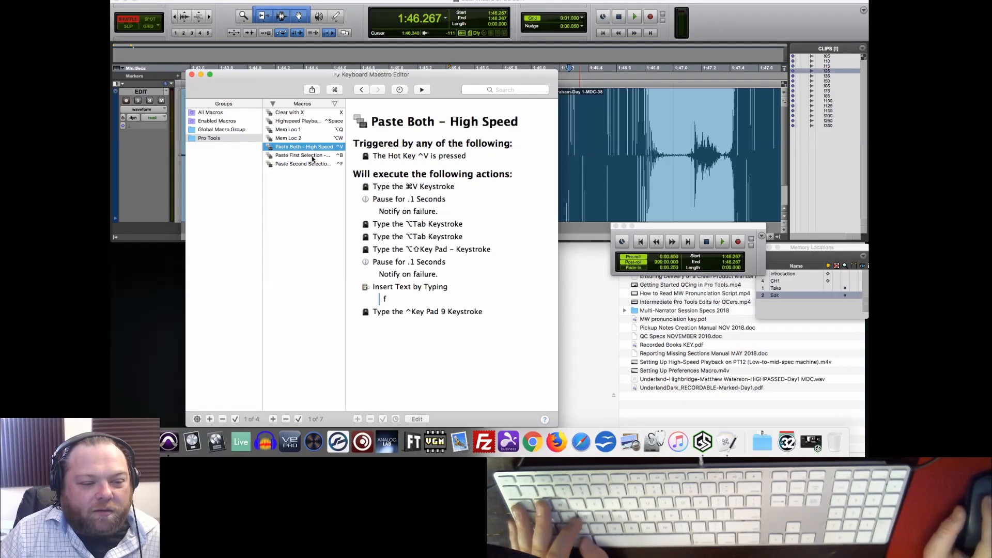
{"action": "left_click", "coordinate": [302, 164]}
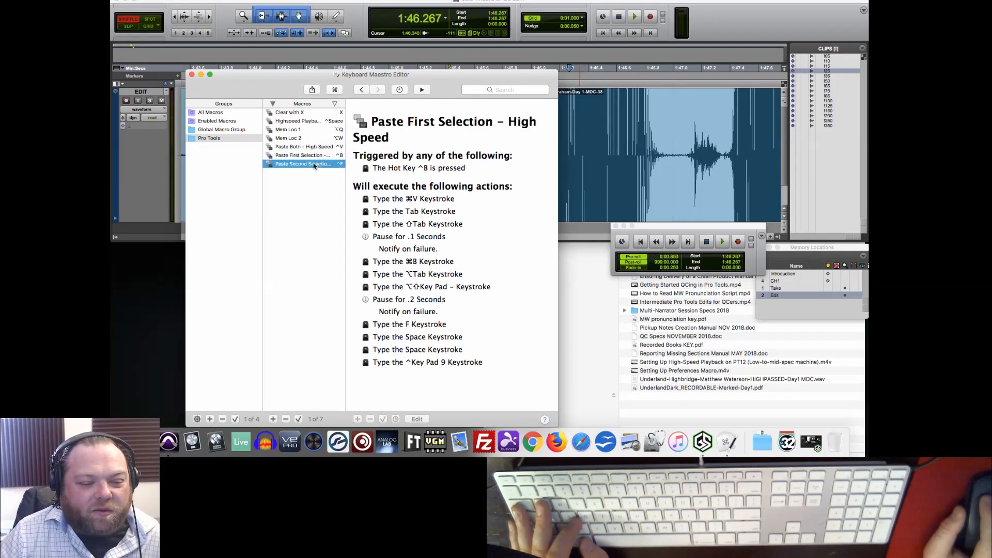
{"action": "left_click", "coordinate": [307, 146]}
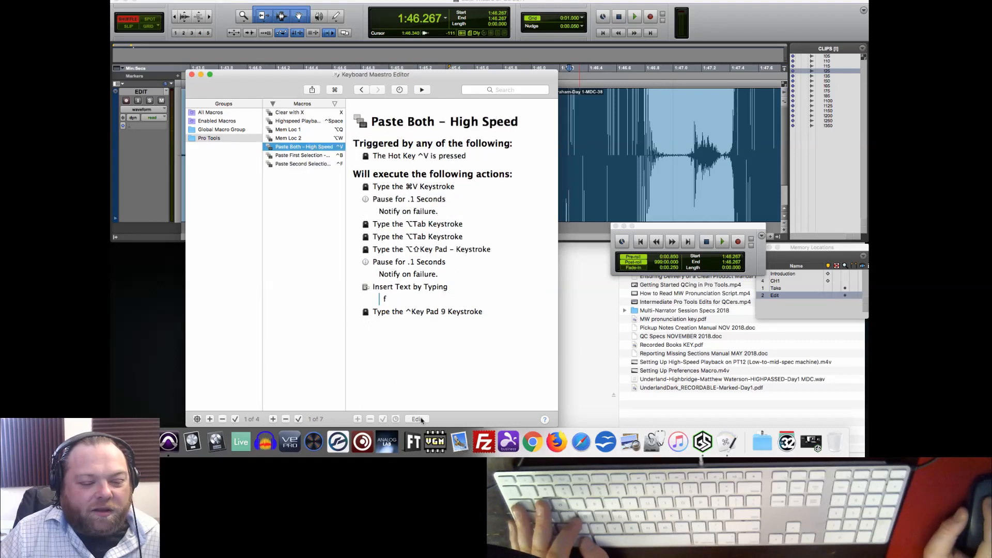
Step: Make the Paste Both - High Speed macro's actions editable
{"action": "left_click", "coordinate": [417, 418]}
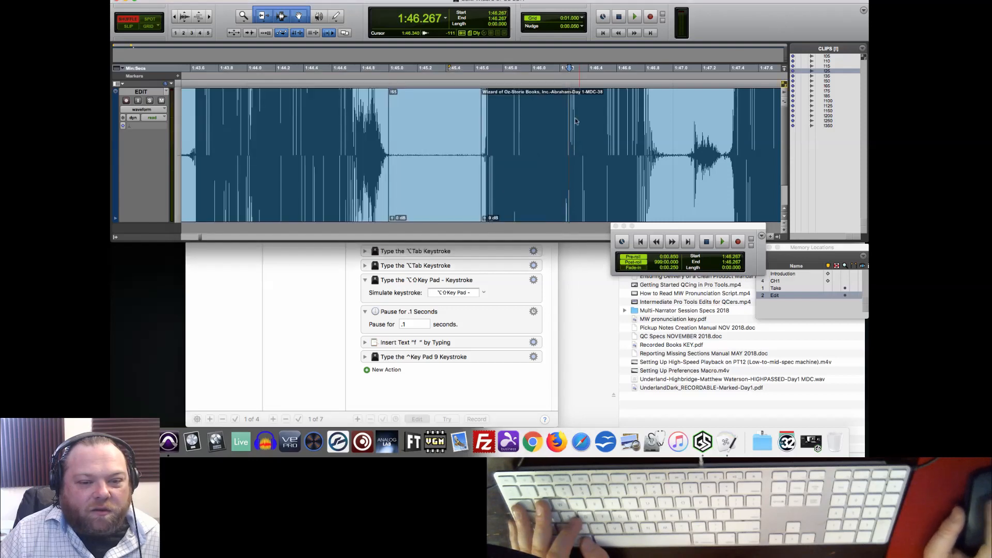
{"action": "left_click", "coordinate": [551, 105]}
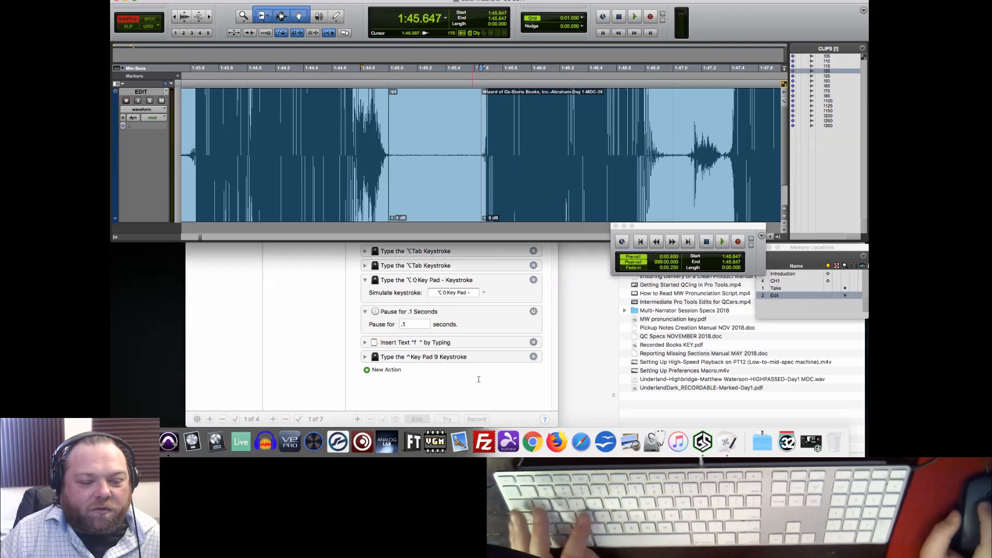
{"action": "mouse_move", "coordinate": [569, 160]}
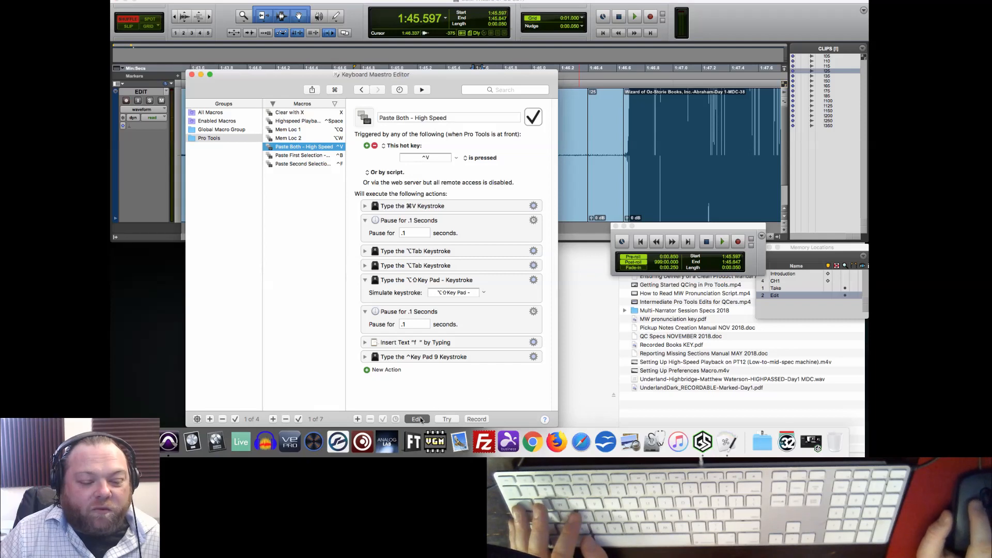
{"action": "mouse_move", "coordinate": [467, 405]}
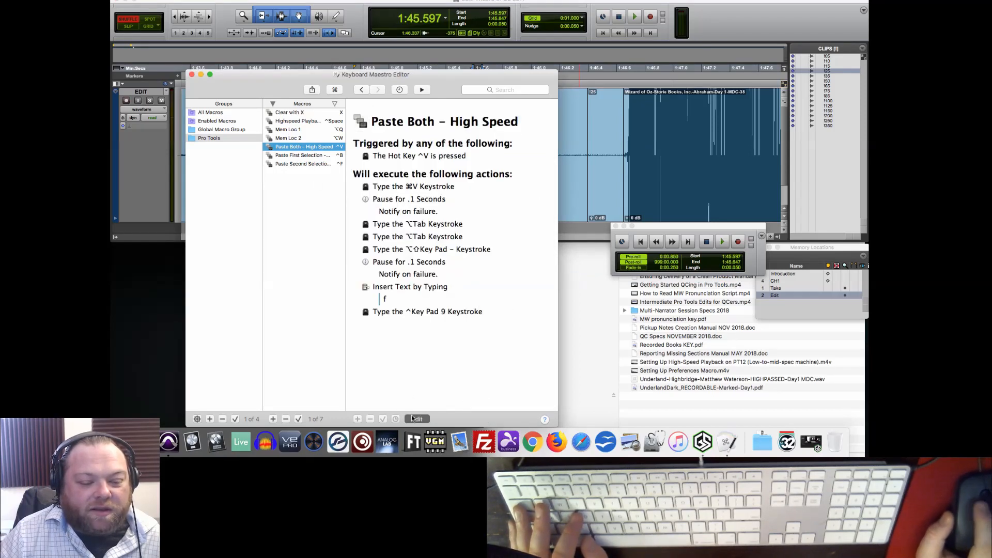
Step: Give Paste Both - High Speed a .33-second pause, a second typing action and a .14-second pause
{"action": "left_click", "coordinate": [416, 418]}
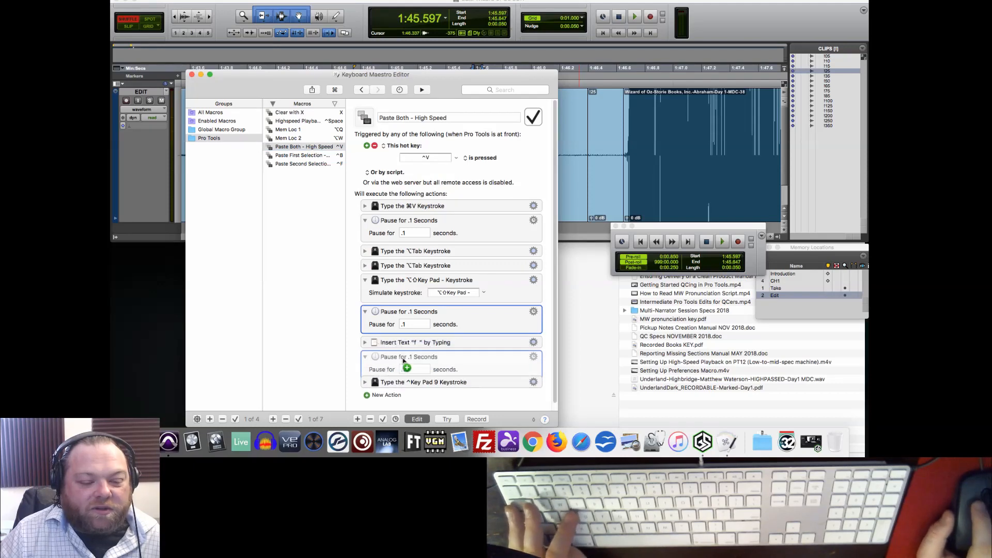
{"action": "type", "text": ".33"}
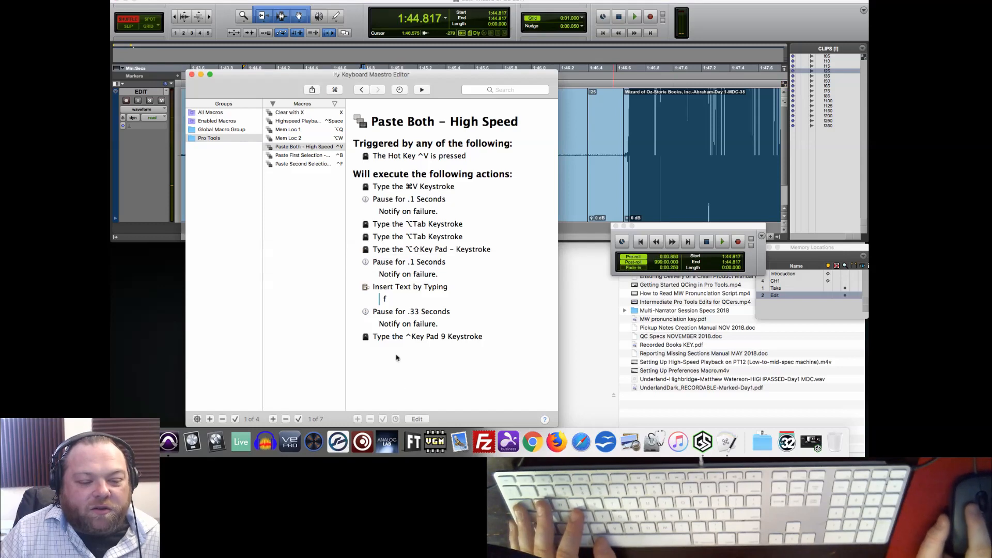
{"action": "left_click", "coordinate": [417, 418]}
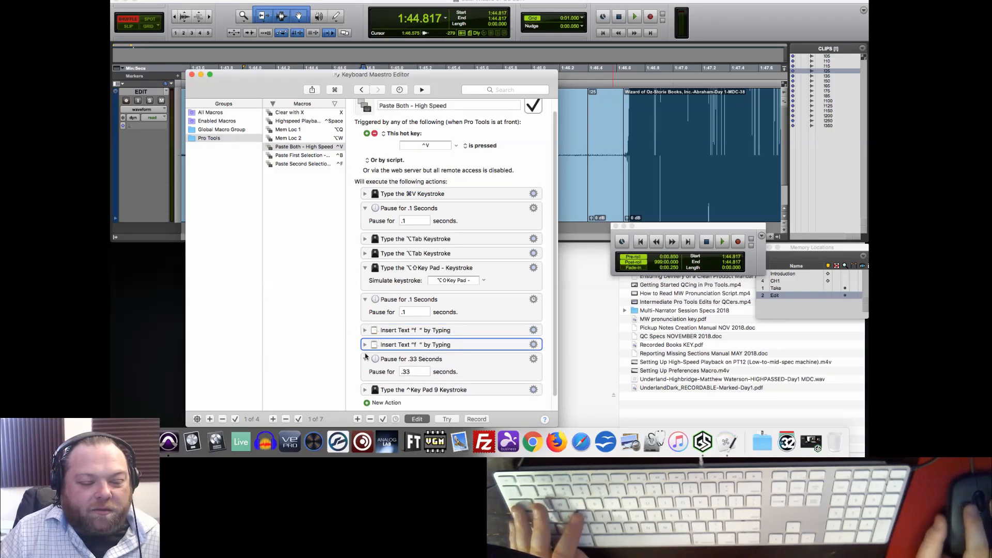
{"action": "left_click", "coordinate": [365, 344]}
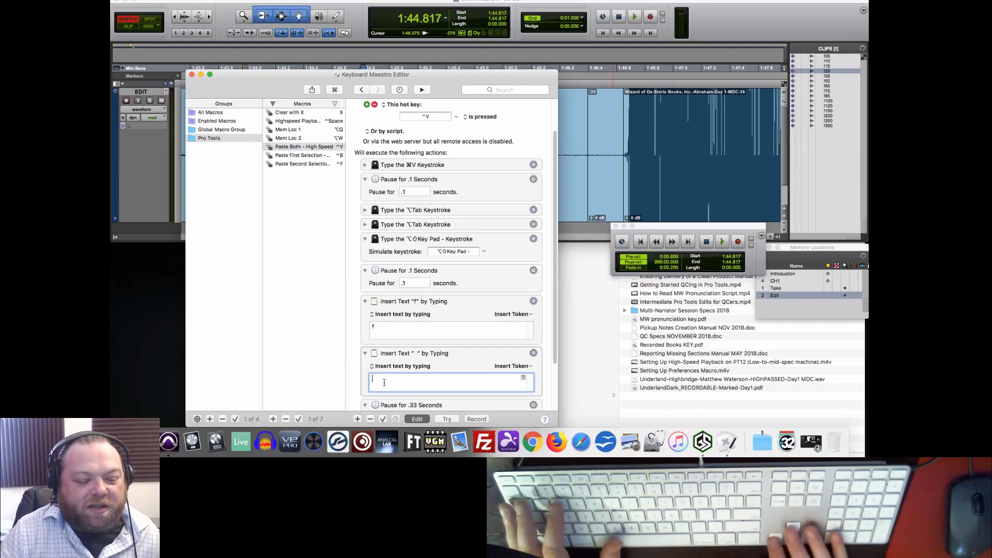
{"action": "scroll", "scroll_direction": "down", "scroll_amount": 3}
{"action": "type", "text": ".12"}
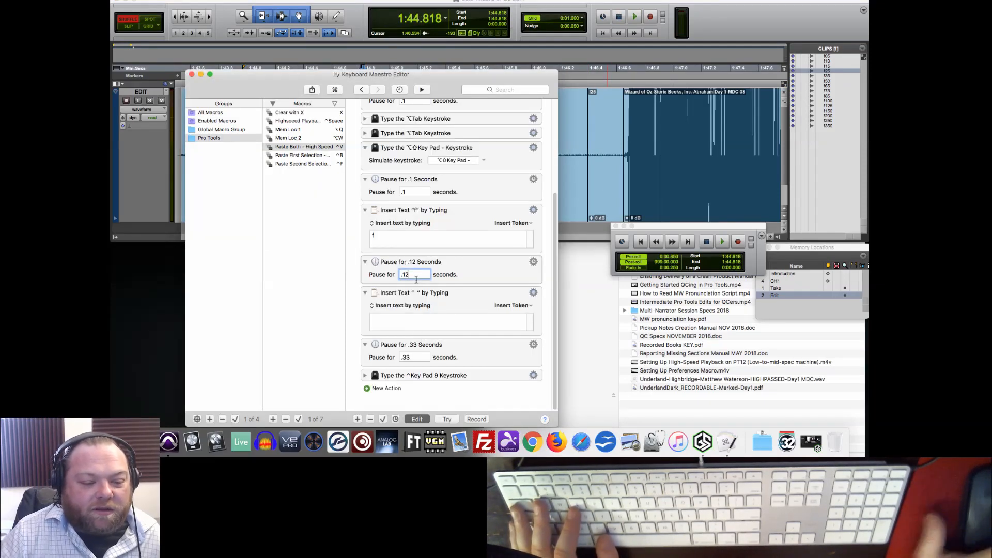
{"action": "type", "text": "14"}
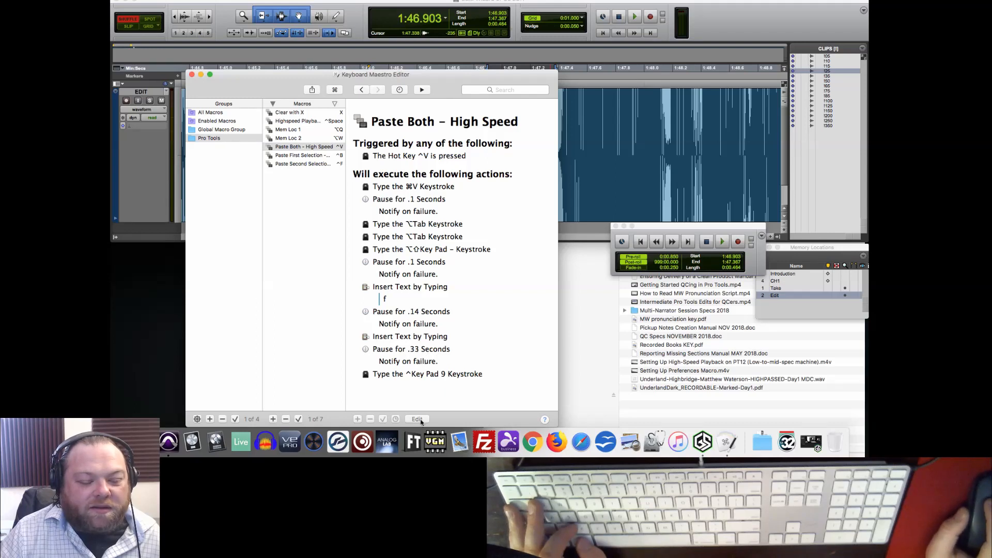
Step: Set Paste First Selection - High Speed's last pause to .33 seconds
{"action": "left_click", "coordinate": [302, 155]}
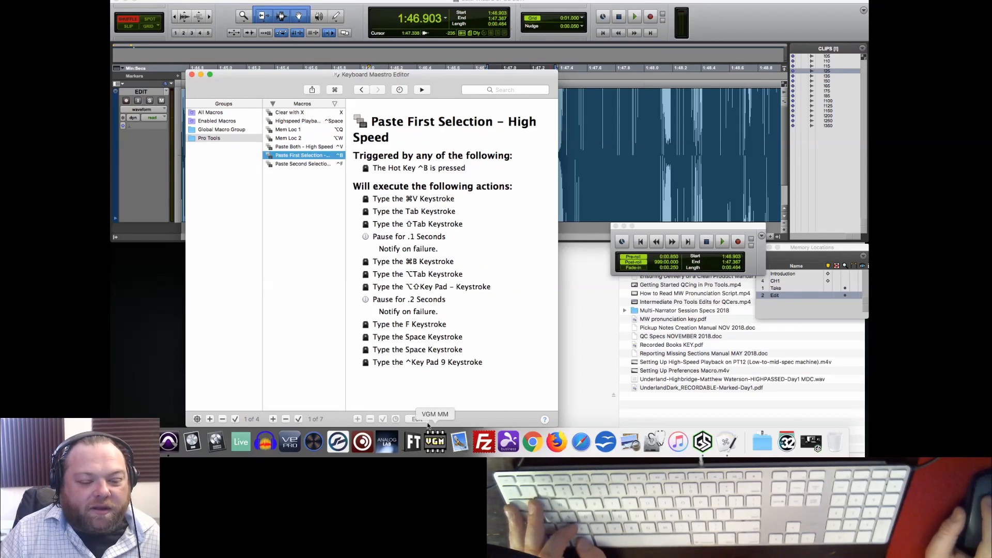
{"action": "left_click", "coordinate": [417, 418]}
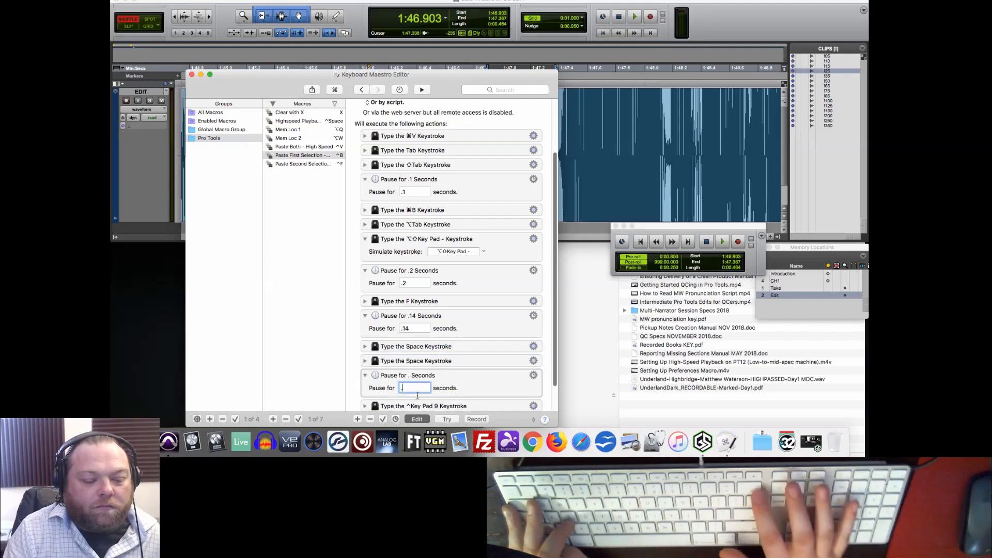
{"action": "type", "text": ".33"}
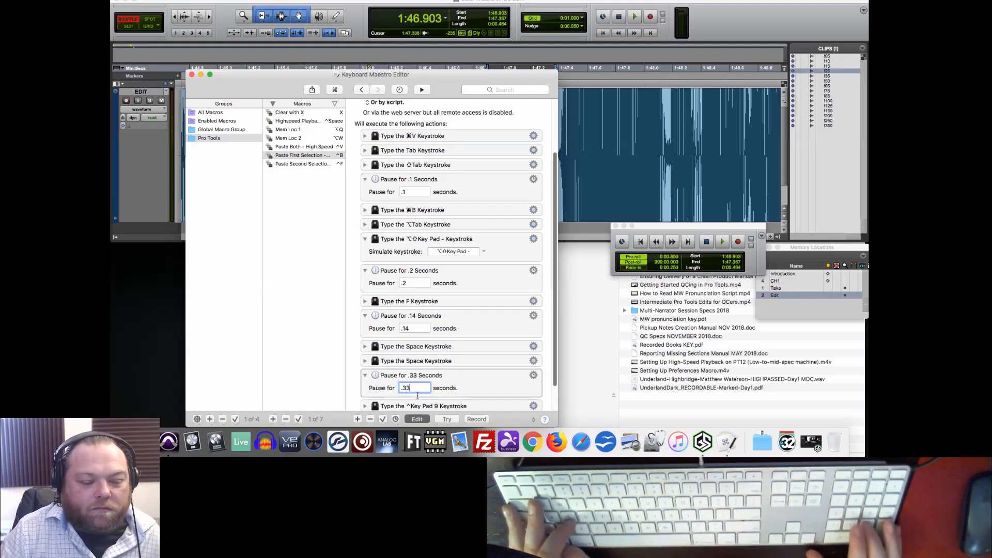
Step: Give Paste Second Selection a .14-second pause after F and .33 seconds before Key Pad 9
{"action": "left_click", "coordinate": [302, 164]}
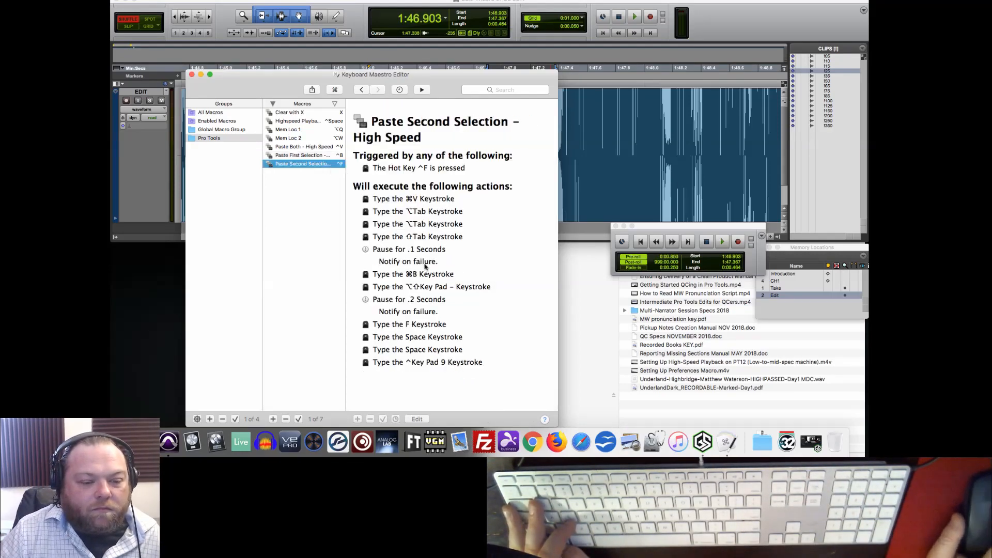
{"action": "left_click", "coordinate": [416, 418]}
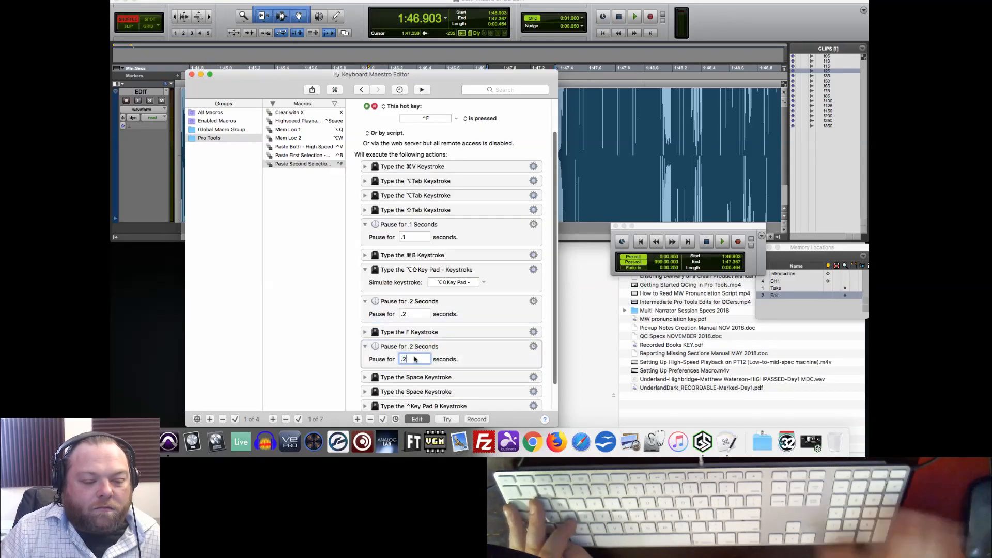
{"action": "type", "text": ".14"}
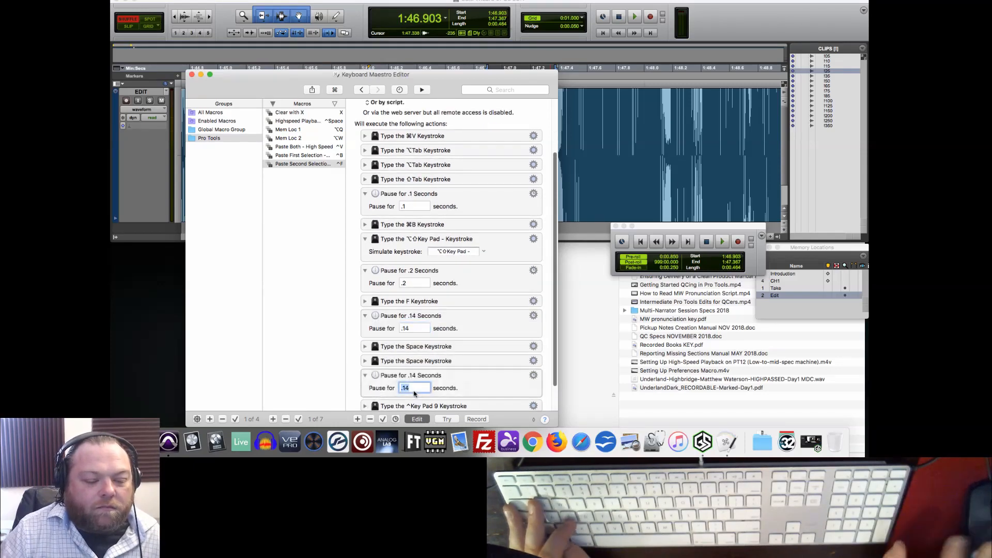
{"action": "type", "text": "33"}
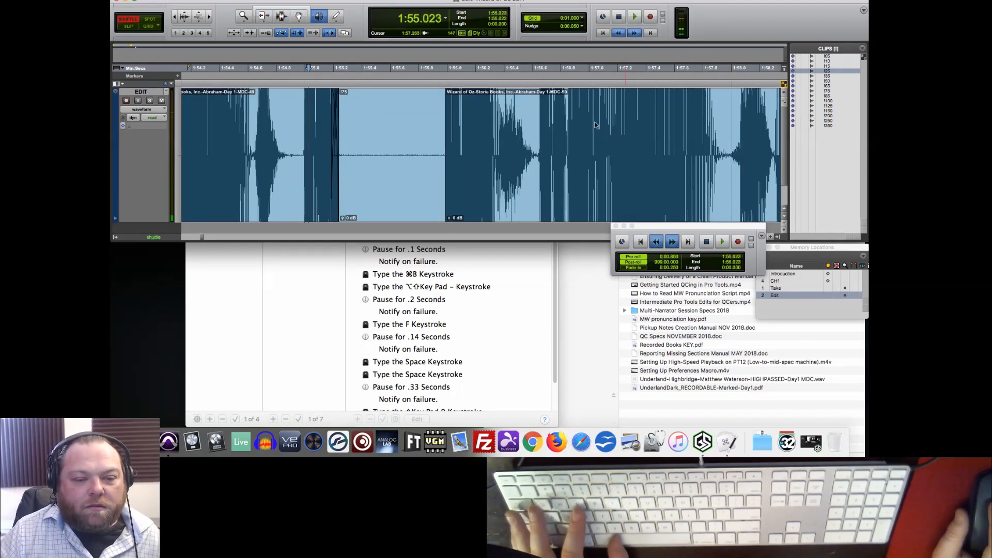
Step: Switch to Pro Tools and test the paste macros on the narration clip around 1:46.140
{"action": "left_click", "coordinate": [634, 16]}
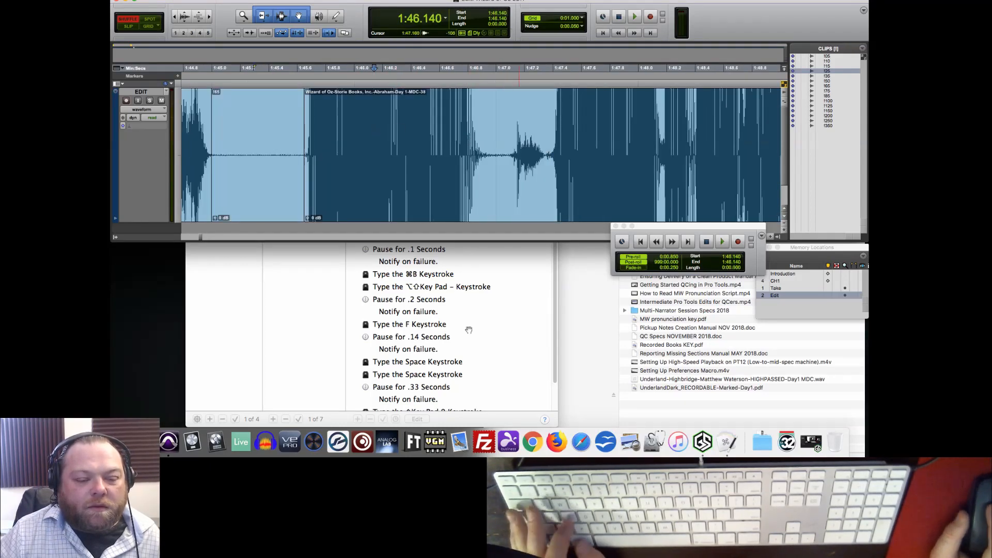
Step: Create a Preferences macro in the Pro Tools group with a Hot Key trigger and start recording
{"action": "left_click", "coordinate": [301, 165]}
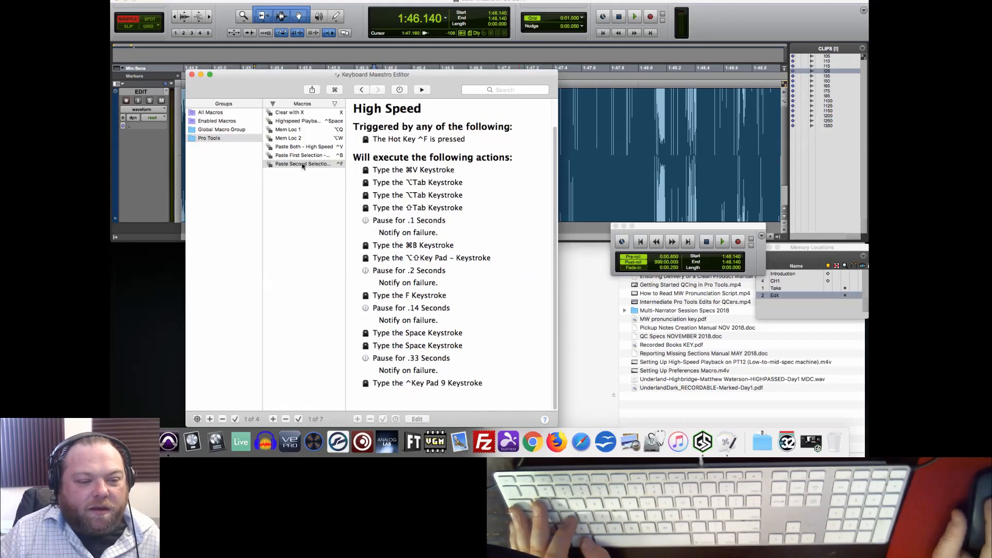
{"action": "mouse_move", "coordinate": [581, 296]}
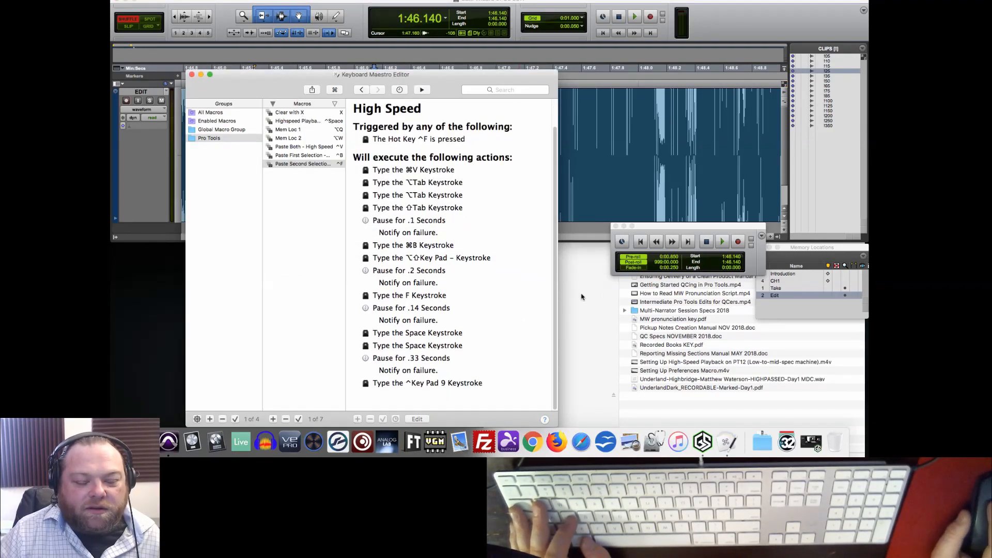
{"action": "mouse_move", "coordinate": [721, 29]}
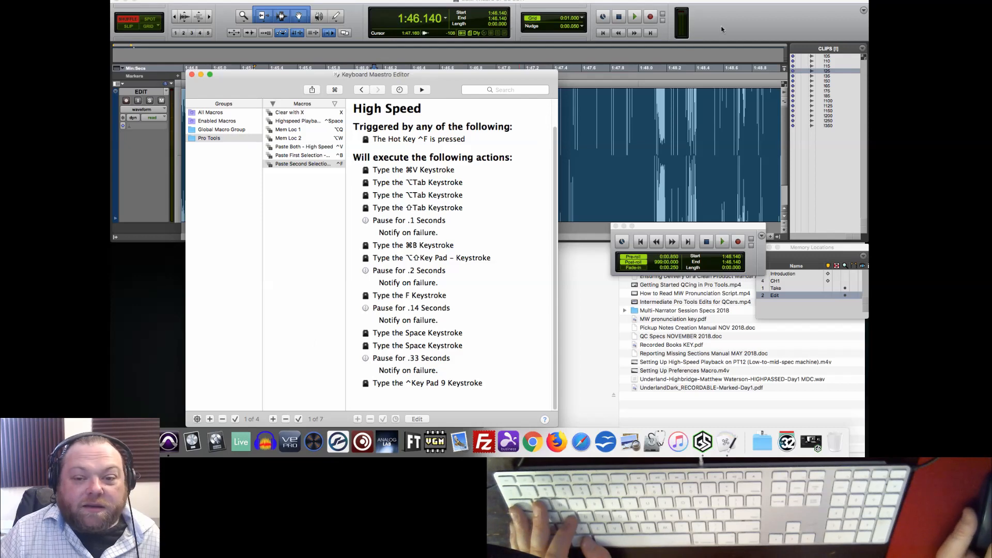
{"action": "mouse_move", "coordinate": [293, 334]}
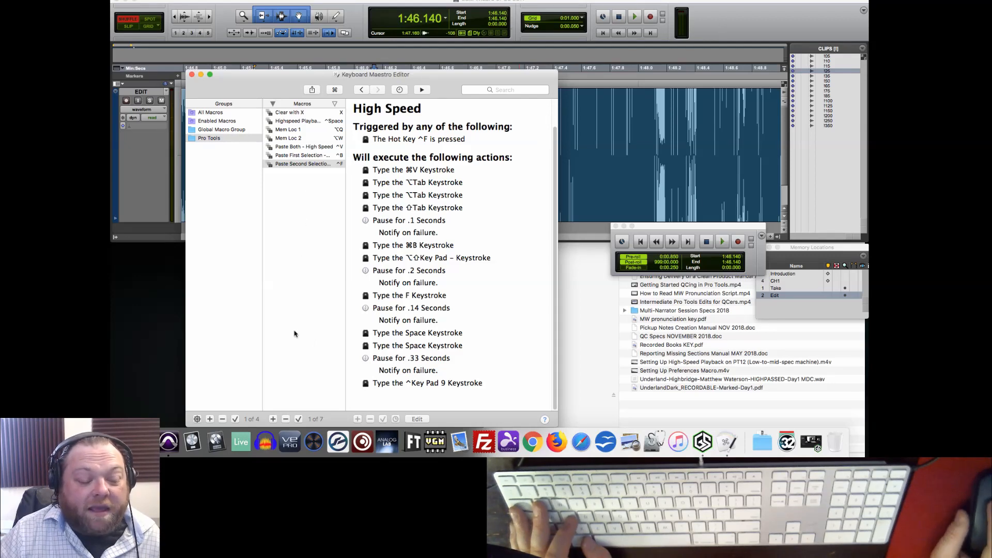
{"action": "mouse_move", "coordinate": [358, 229]}
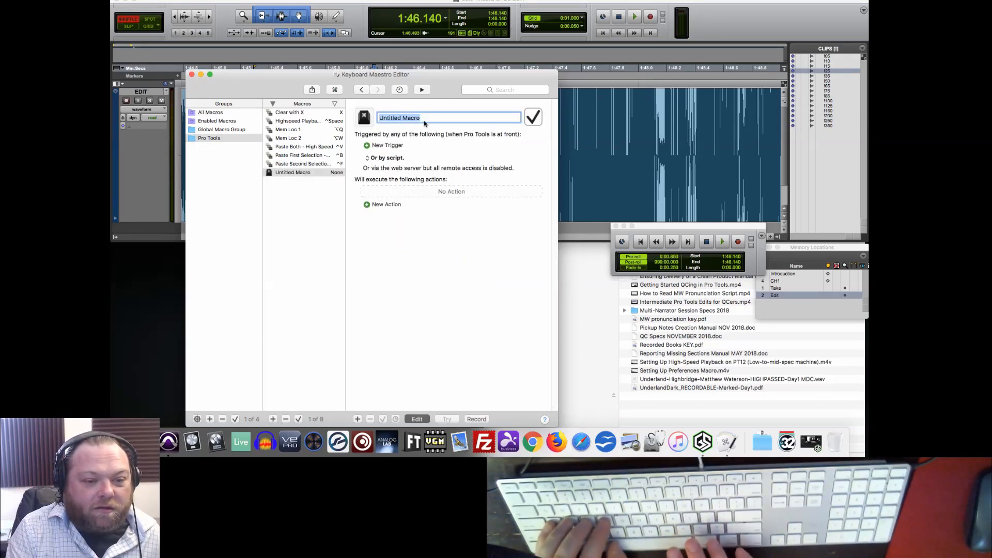
{"action": "type", "text": "Prefere"}
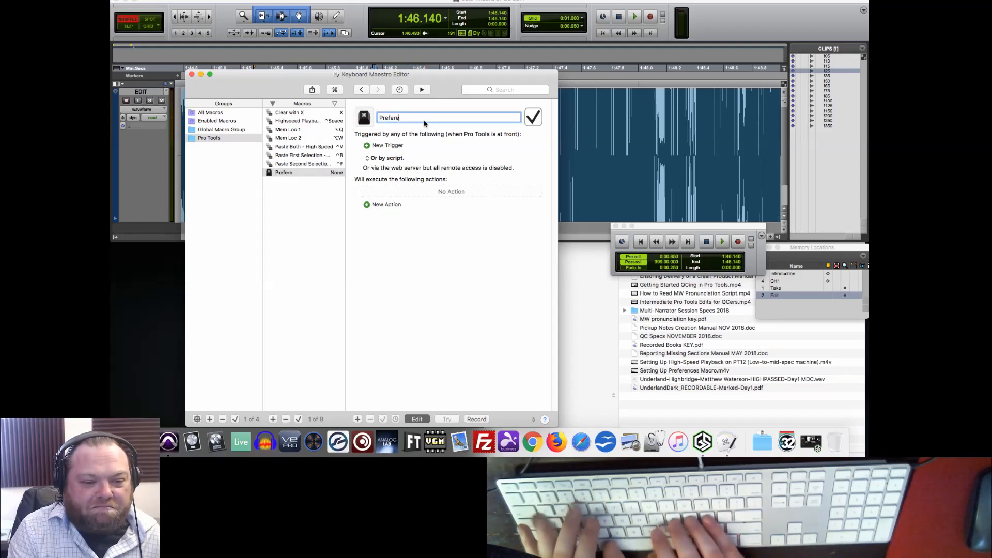
{"action": "left_click", "coordinate": [387, 144]}
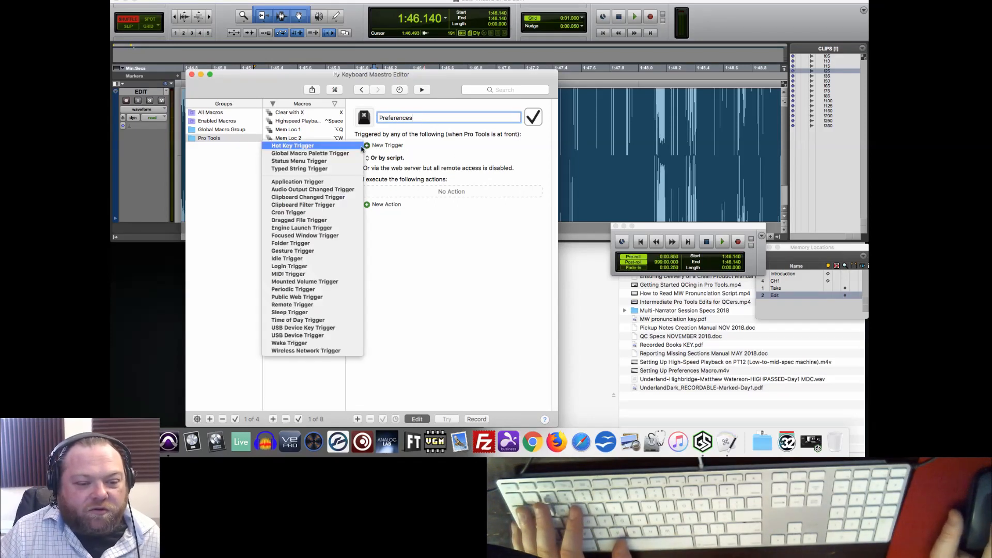
{"action": "left_click", "coordinate": [292, 146]}
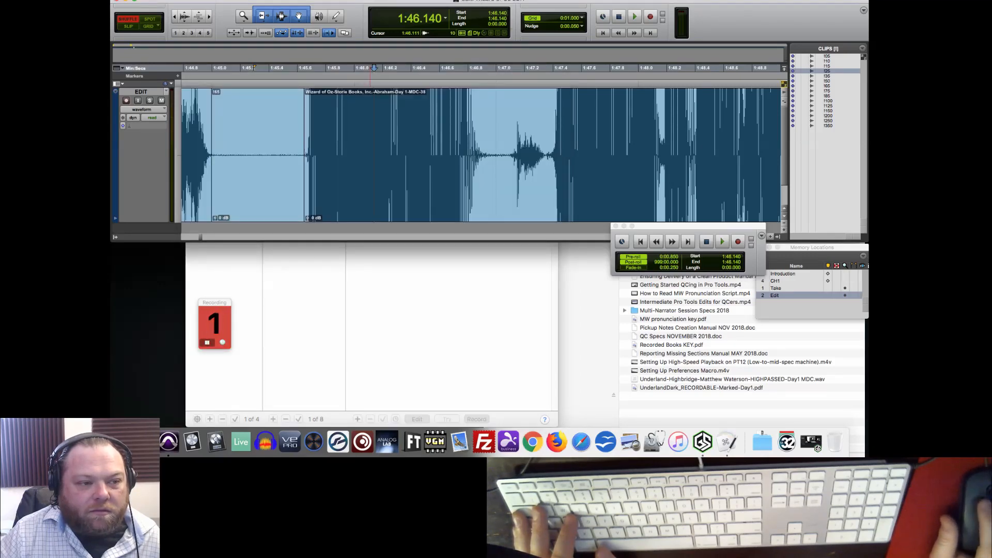
Step: Record choosing Pro Tools > Preferences so the macro selects that menu item on Control-P
{"action": "left_click", "coordinate": [133, 2]}
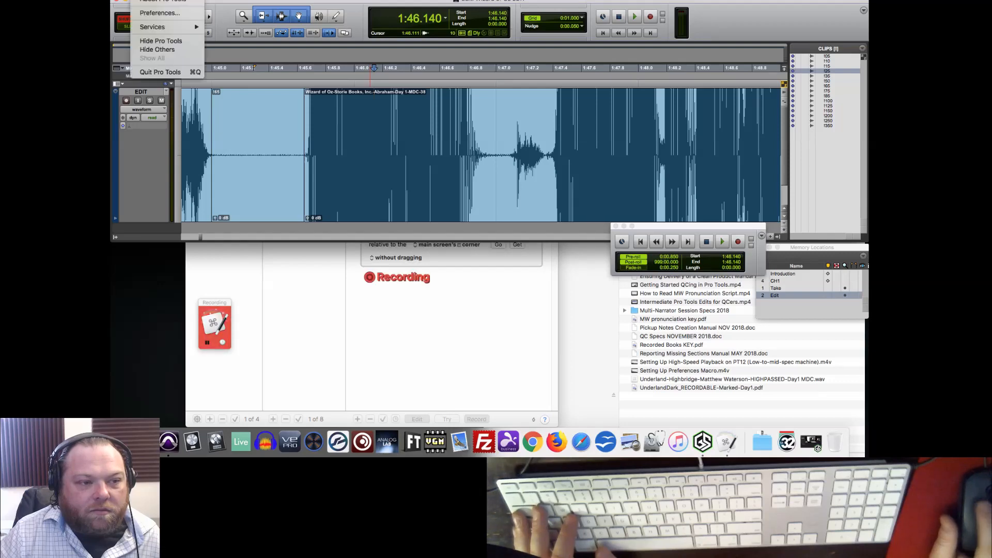
{"action": "left_click", "coordinate": [159, 12]}
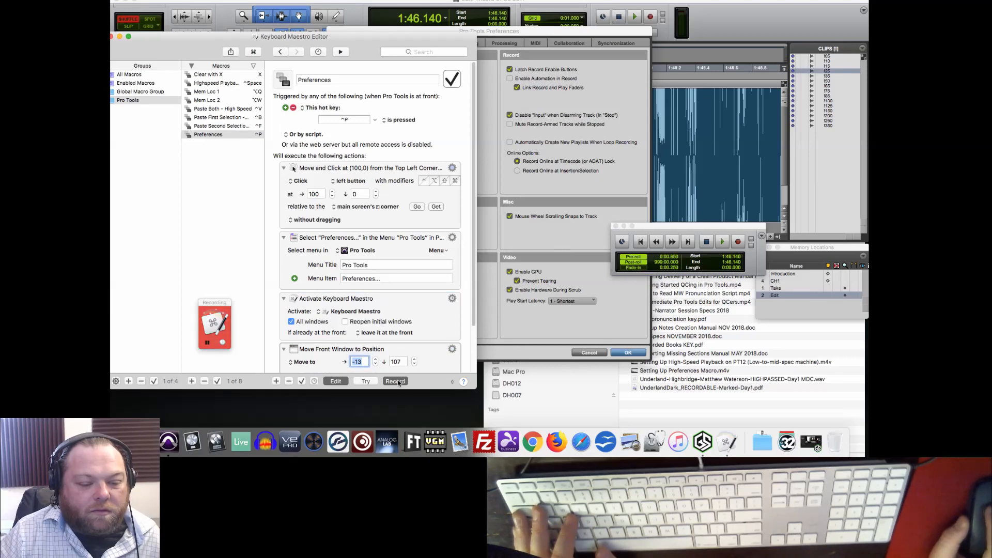
{"action": "scroll", "scroll_direction": "down", "scroll_amount": 3}
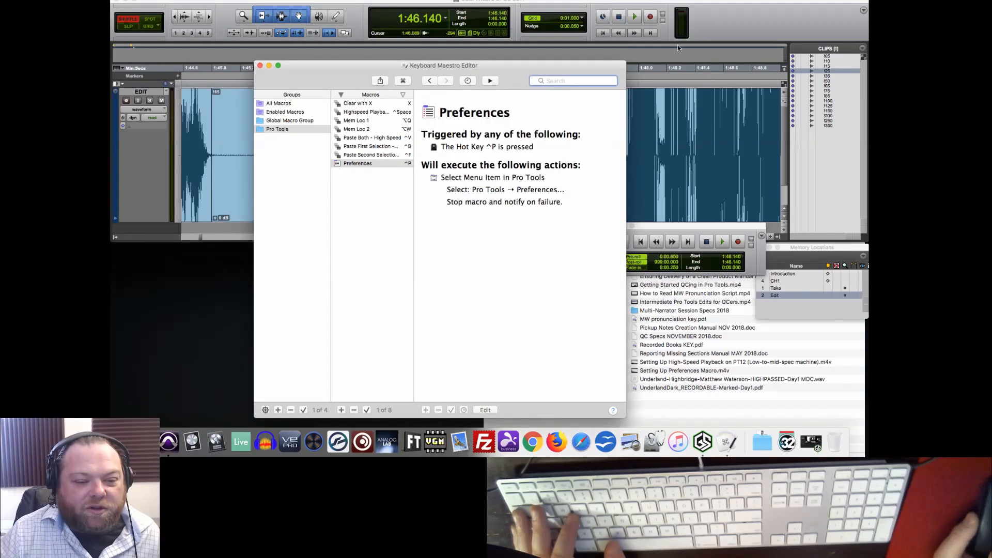
{"action": "key", "text": "ctrl+p"}
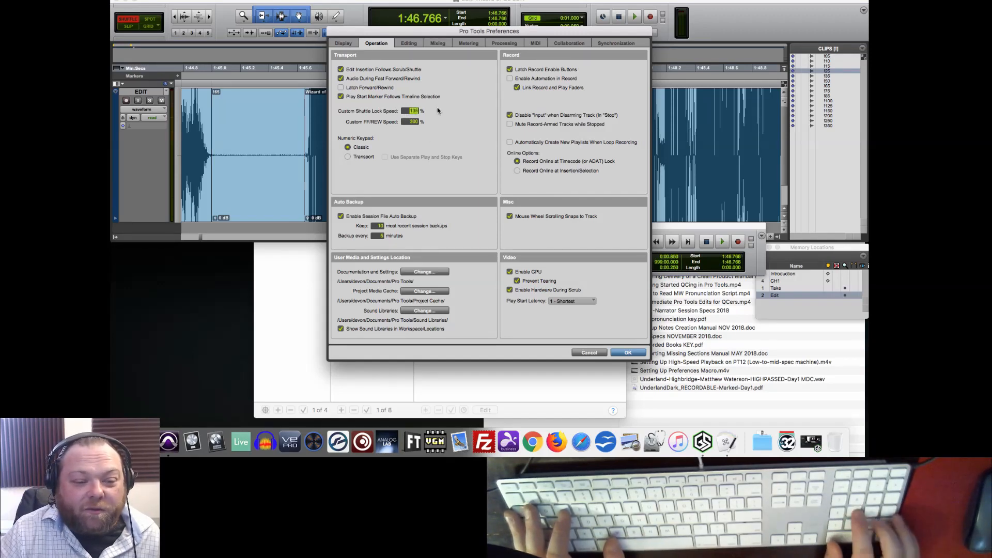
{"action": "left_click", "coordinate": [627, 352]}
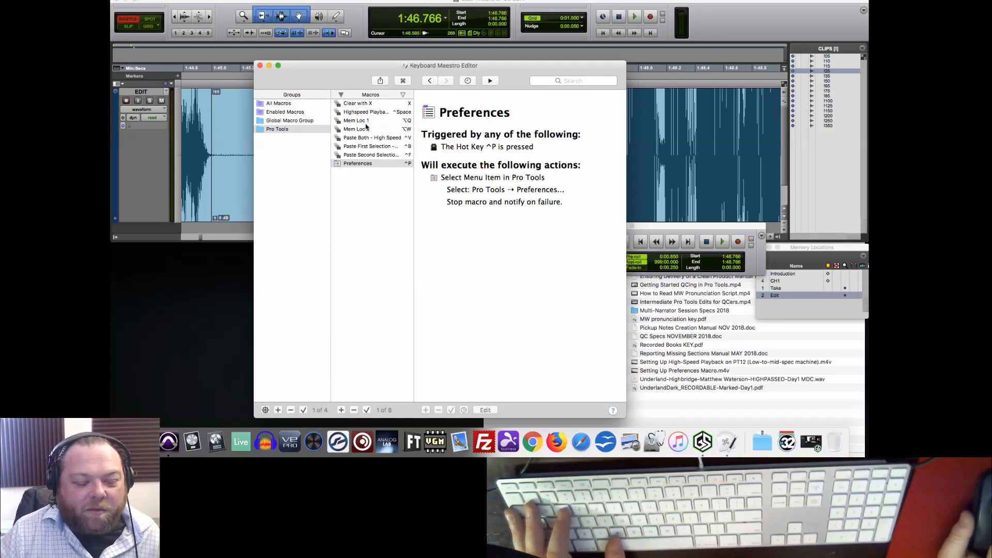
Step: Review Highspeed Playback from regular, then return to the Clear with X macro
{"action": "left_click", "coordinate": [364, 112]}
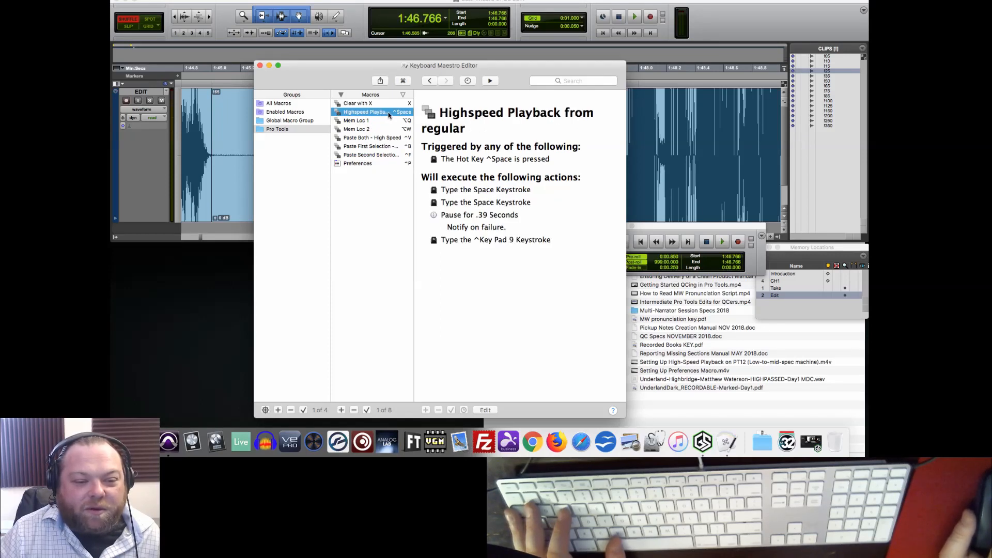
{"action": "left_click", "coordinate": [357, 103]}
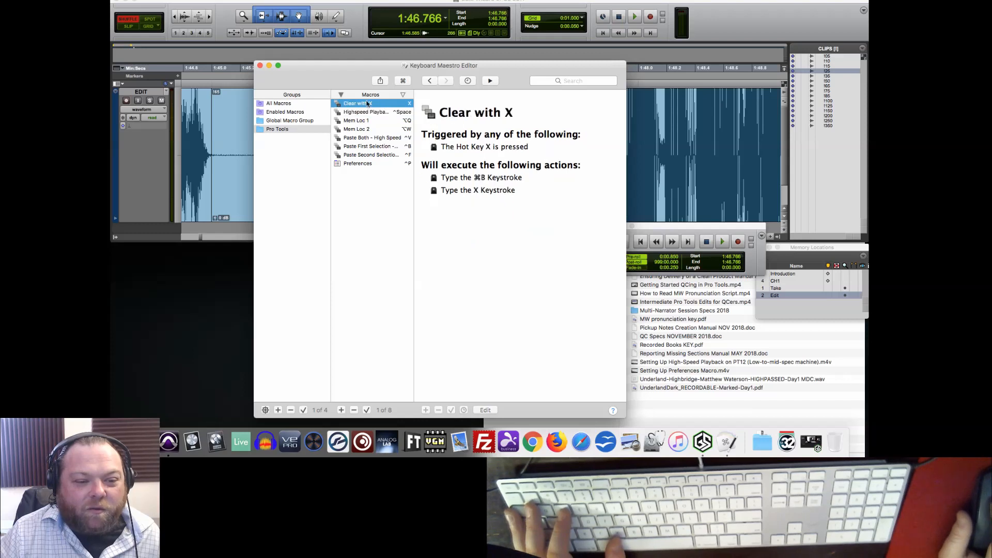
{"action": "mouse_move", "coordinate": [724, 30]}
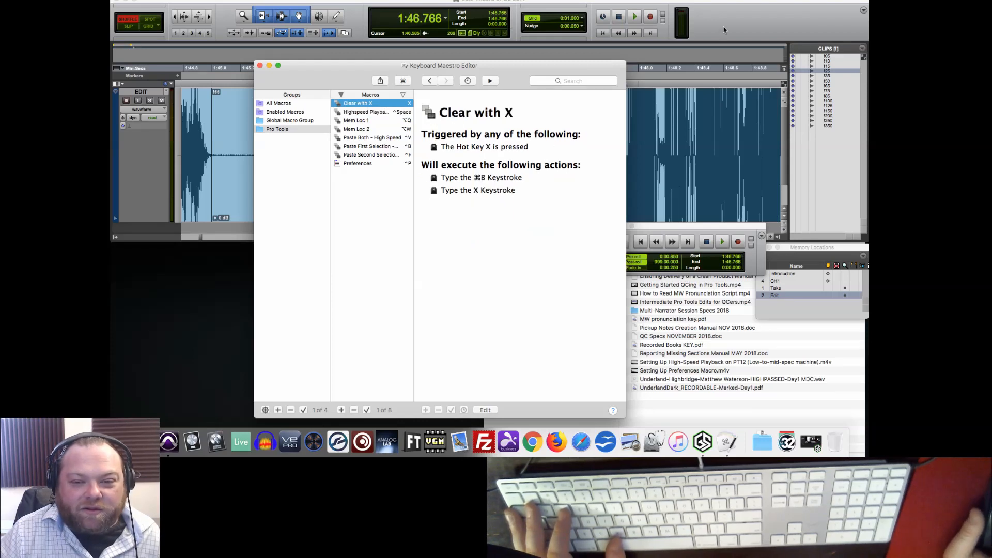